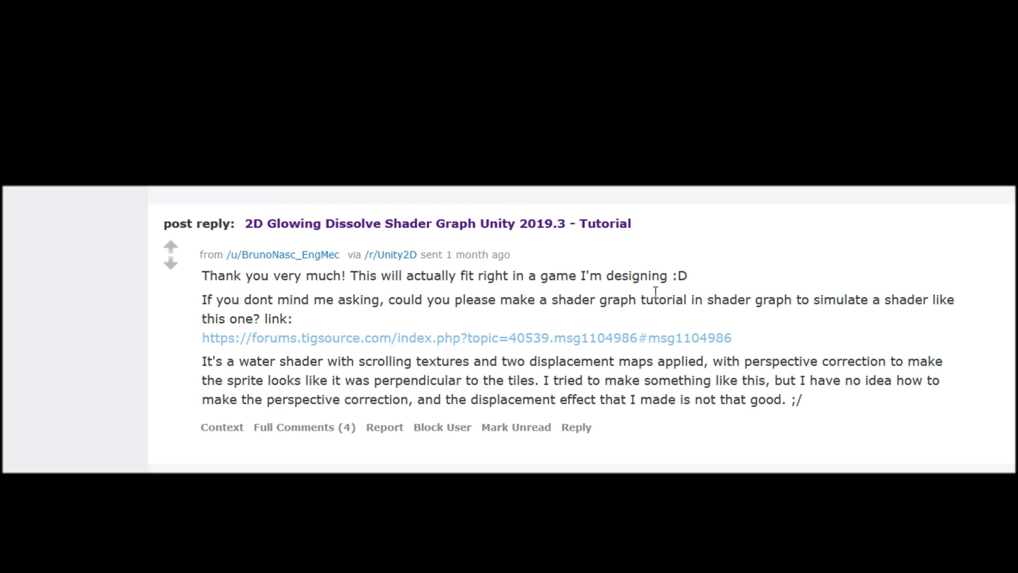
pyautogui.moveTo(472, 299)
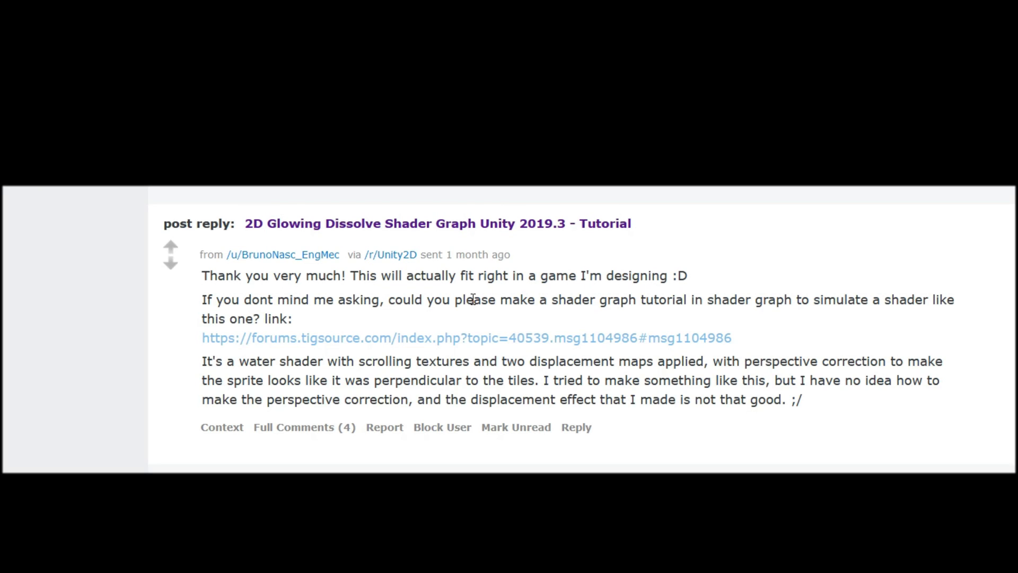
pyautogui.moveTo(572, 317)
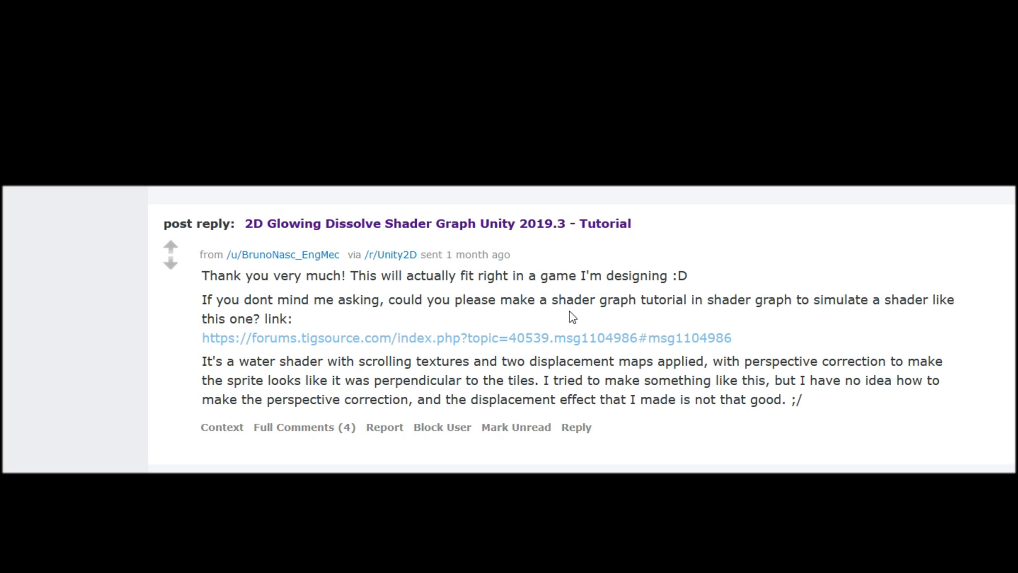
pyautogui.moveTo(811, 324)
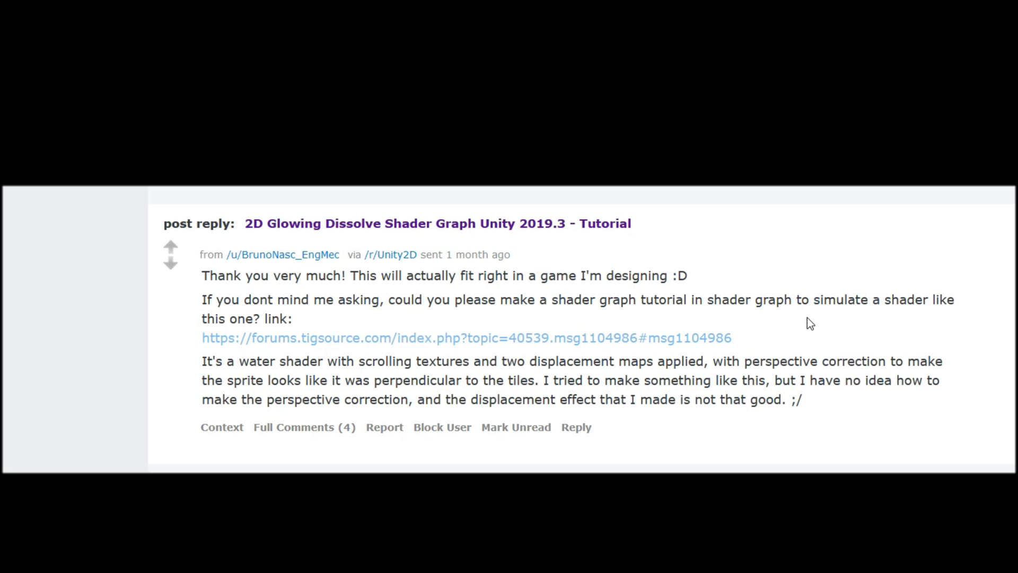
# Create a new Unity Hub project named '2D Water Reflection Shader Graph' and open it
pyautogui.click(466, 337)
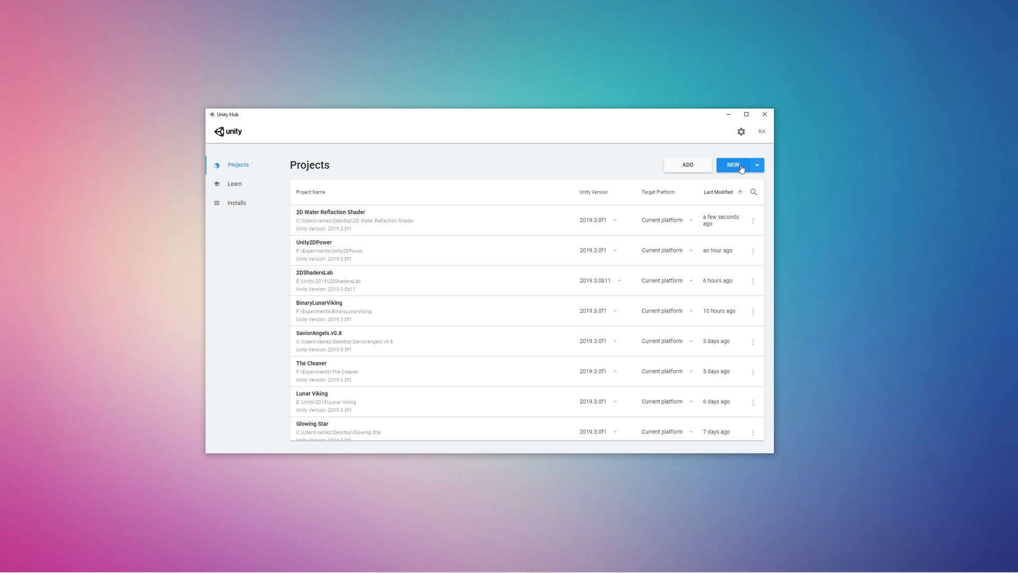
pyautogui.click(732, 165)
pyautogui.write('Water')
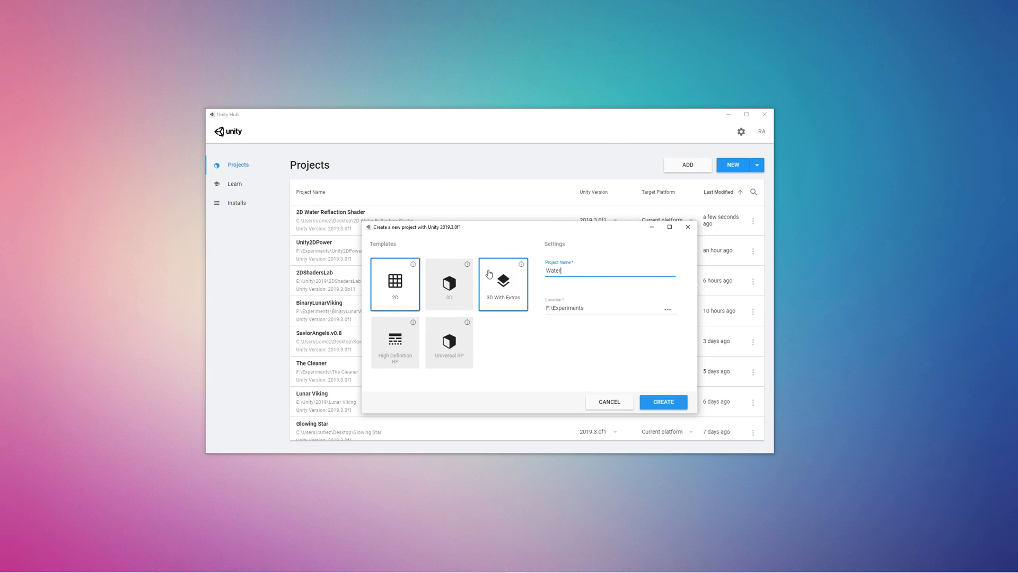
pyautogui.write('2D Water Reflection Shad')
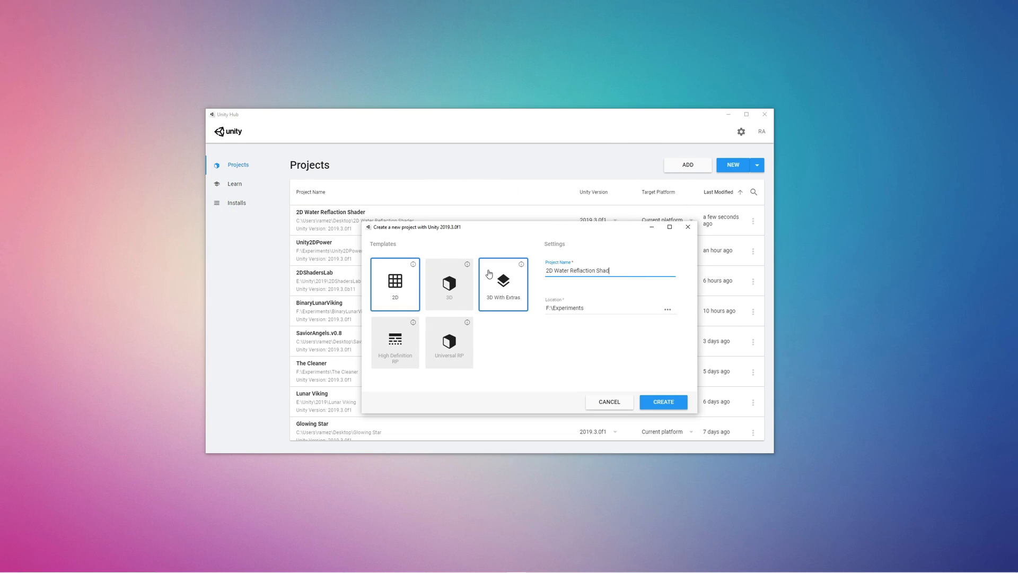
pyautogui.click(662, 401)
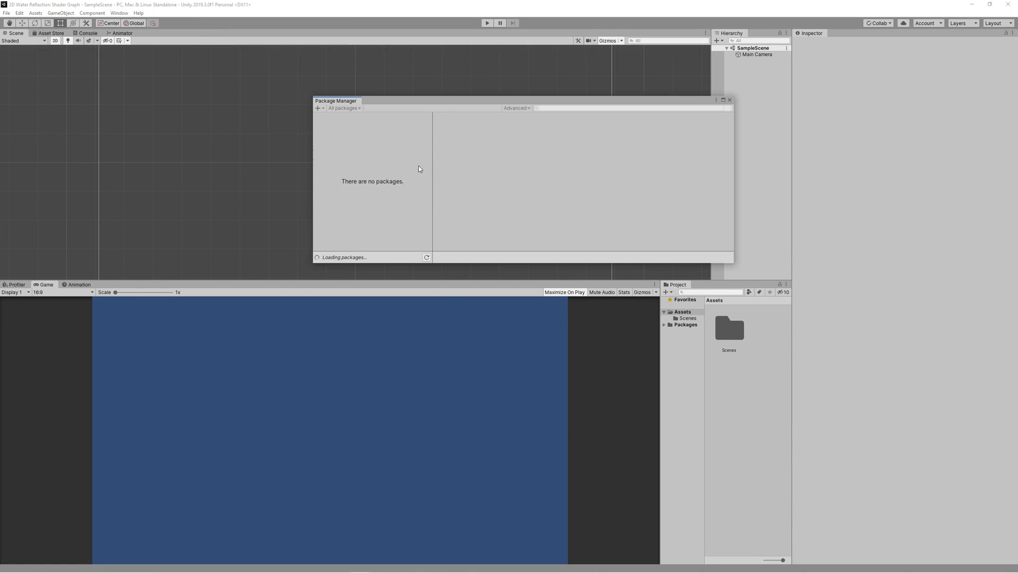
# Find Universal RP in the All packages list and install it
pyautogui.click(330, 164)
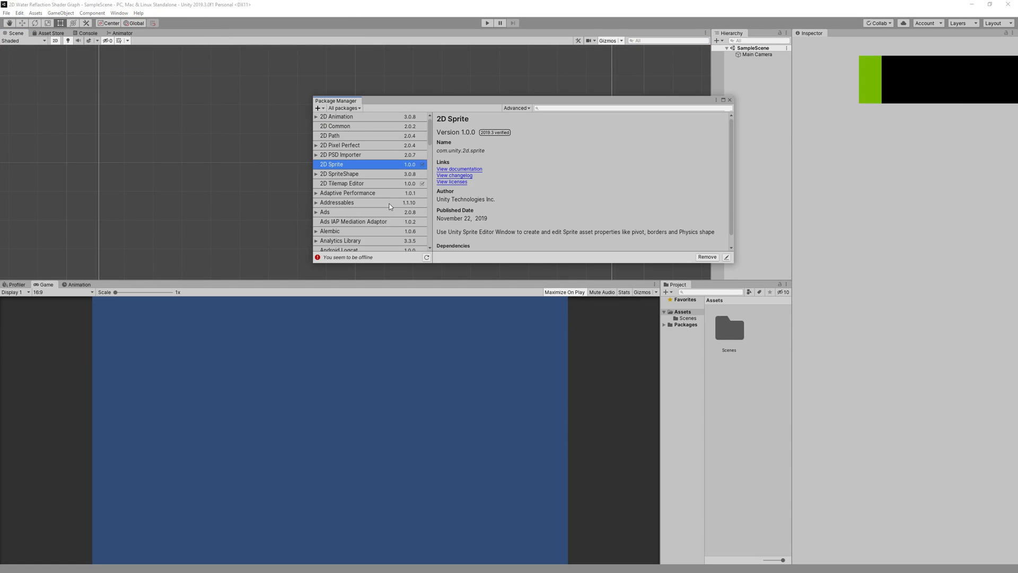
pyautogui.scroll(-3)
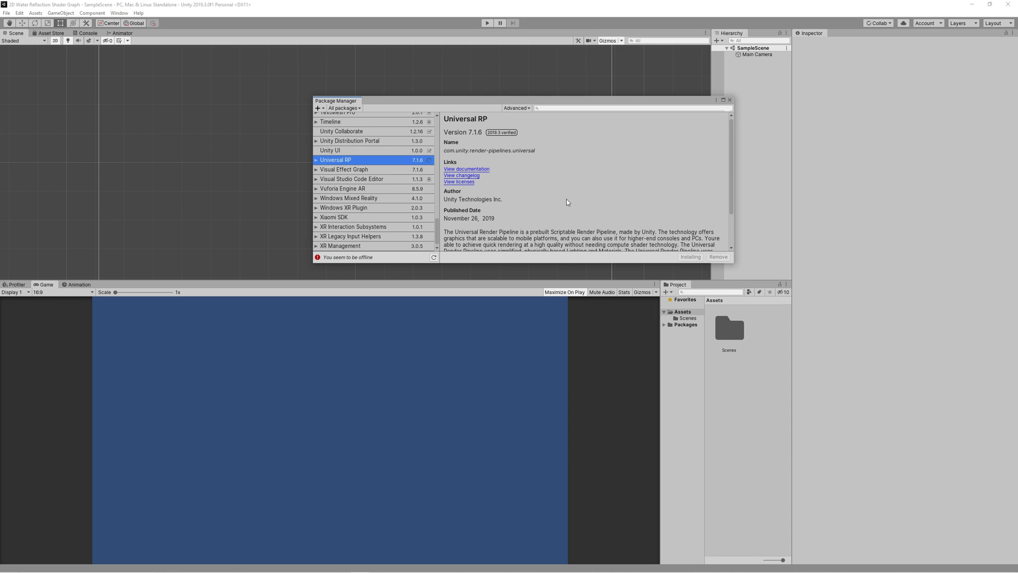
pyautogui.click(729, 99)
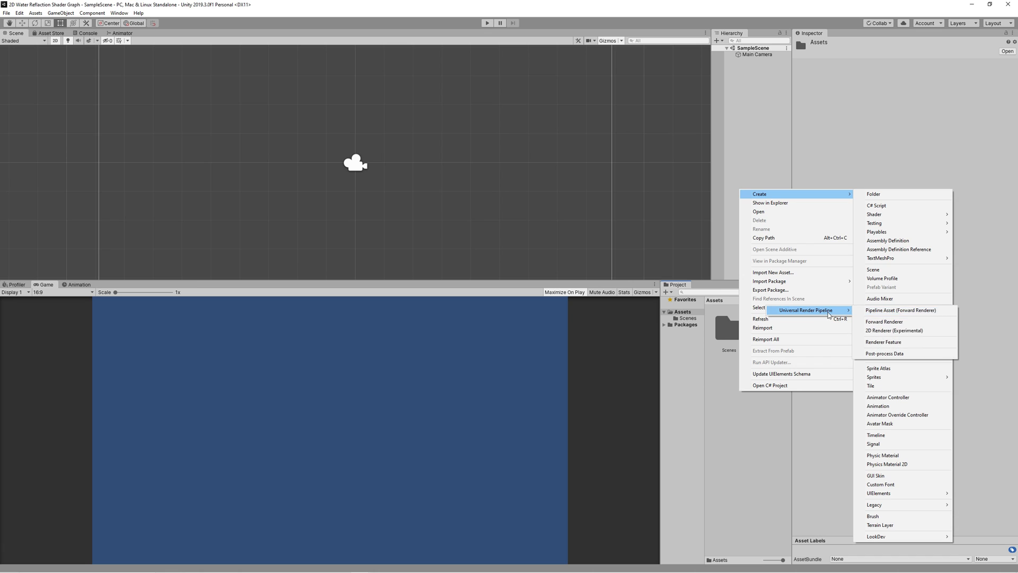
# Create a 2D Renderer pipeline asset and assign it in Graphics and Quality settings
pyautogui.click(900, 309)
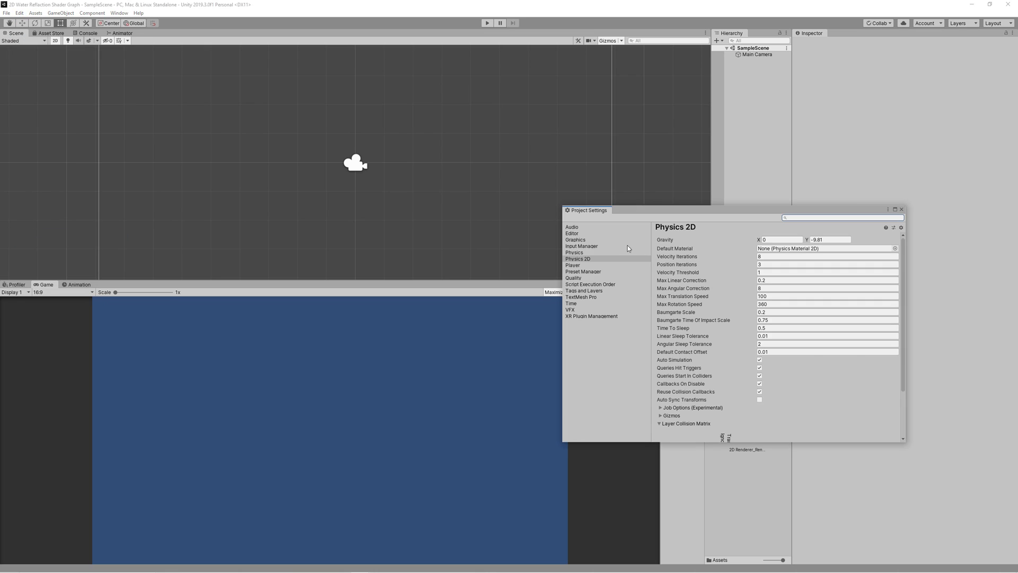
pyautogui.click(575, 240)
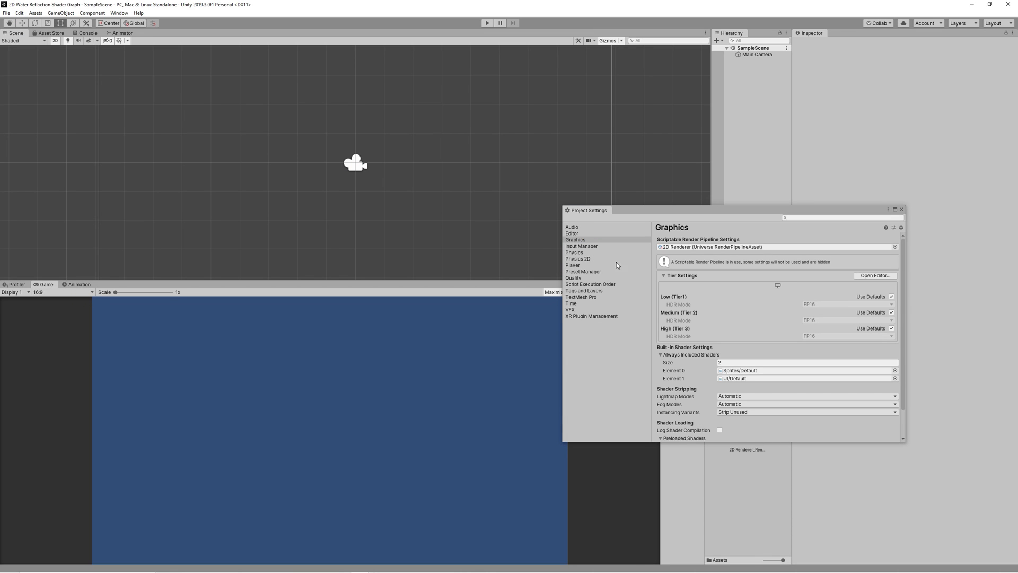
pyautogui.click(573, 278)
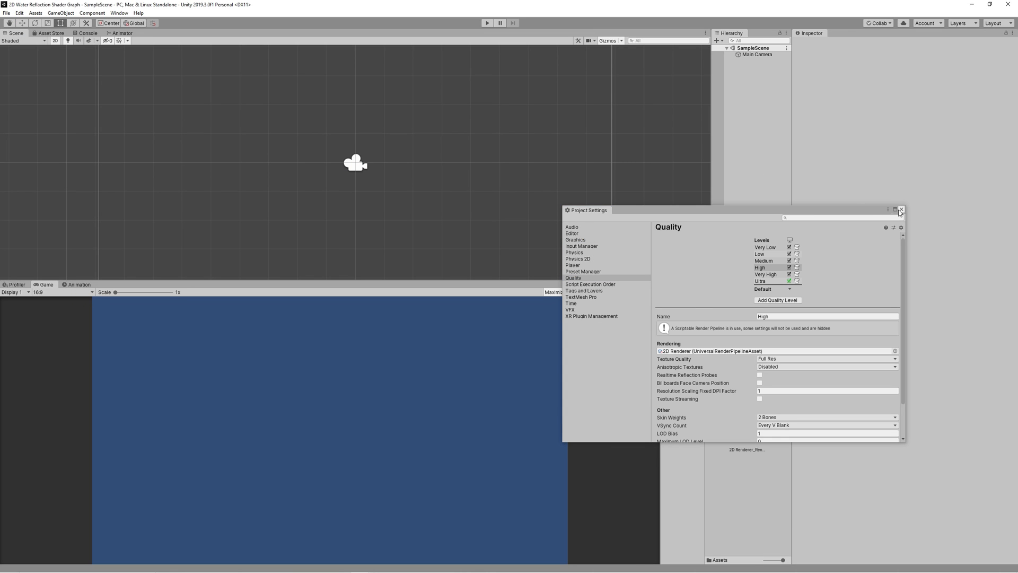
pyautogui.click(902, 210)
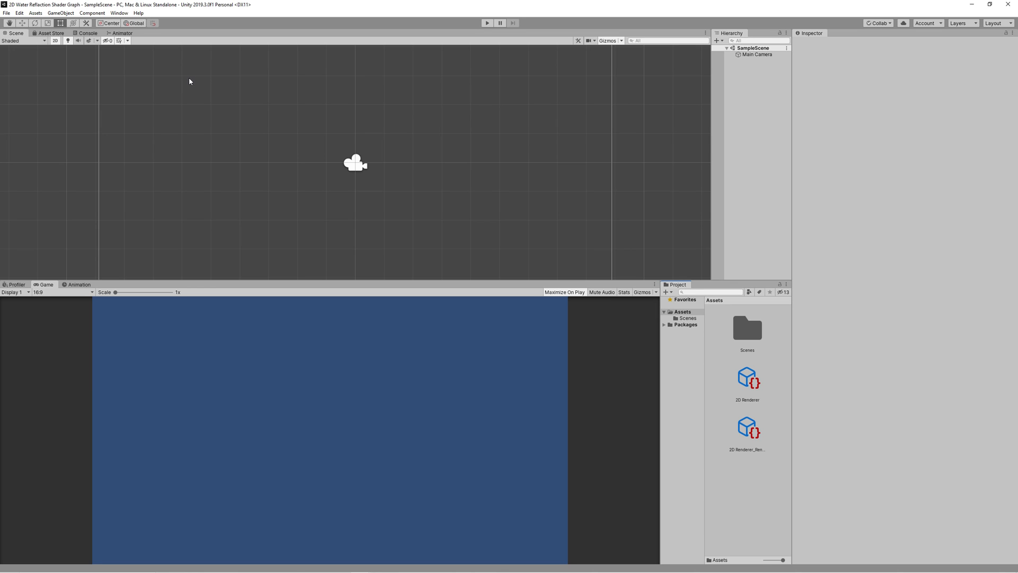
pyautogui.moveTo(119, 12)
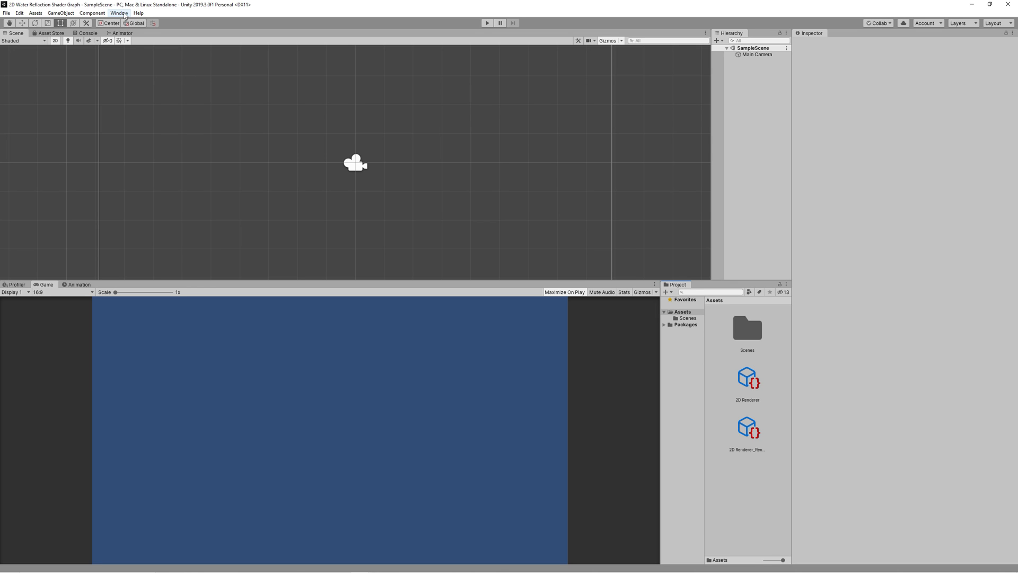
# Import the free 2D handcrafted pack from My Assets and load its floating-island scene
pyautogui.click(119, 13)
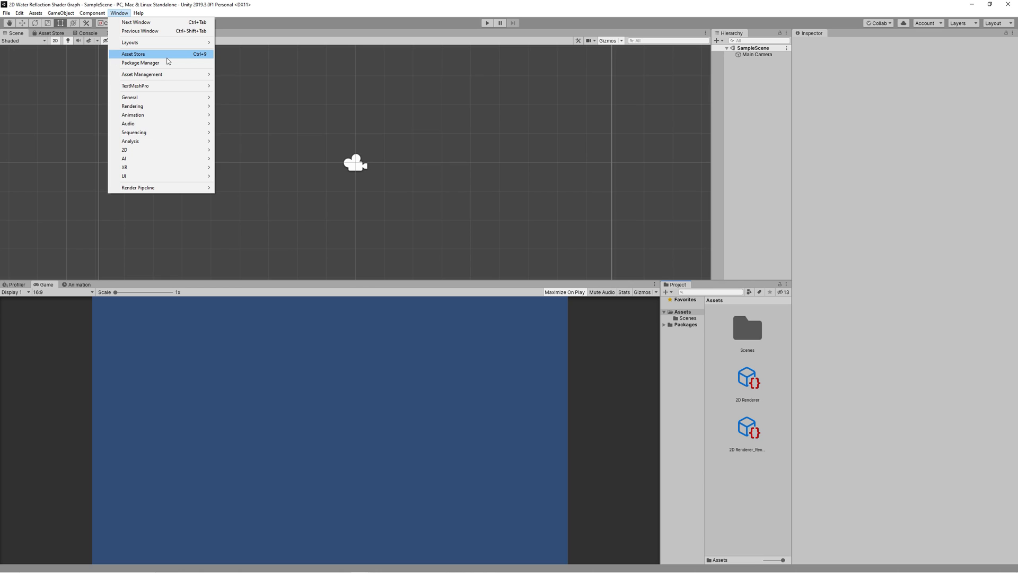
pyautogui.click(134, 54)
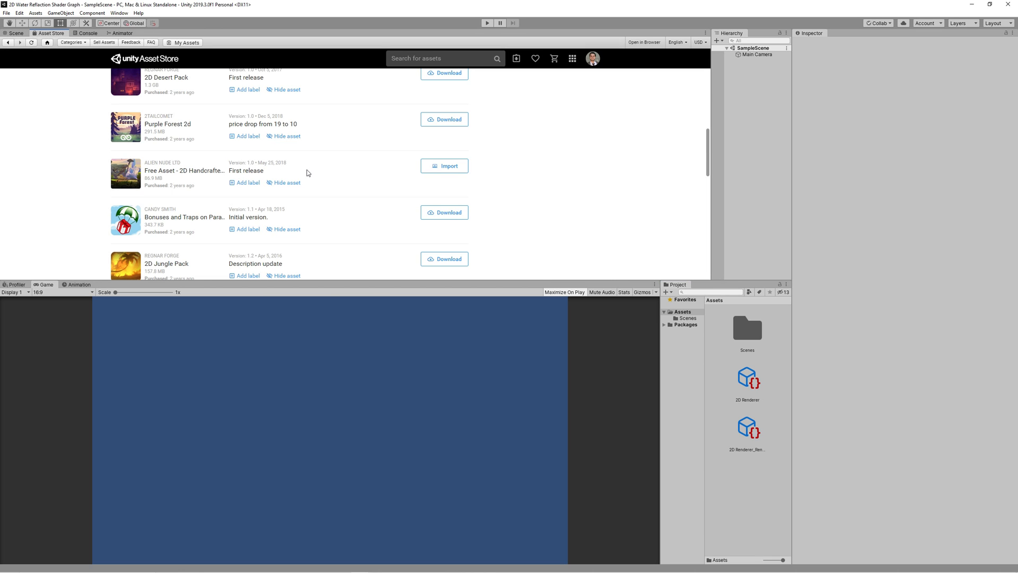
pyautogui.moveTo(449, 166)
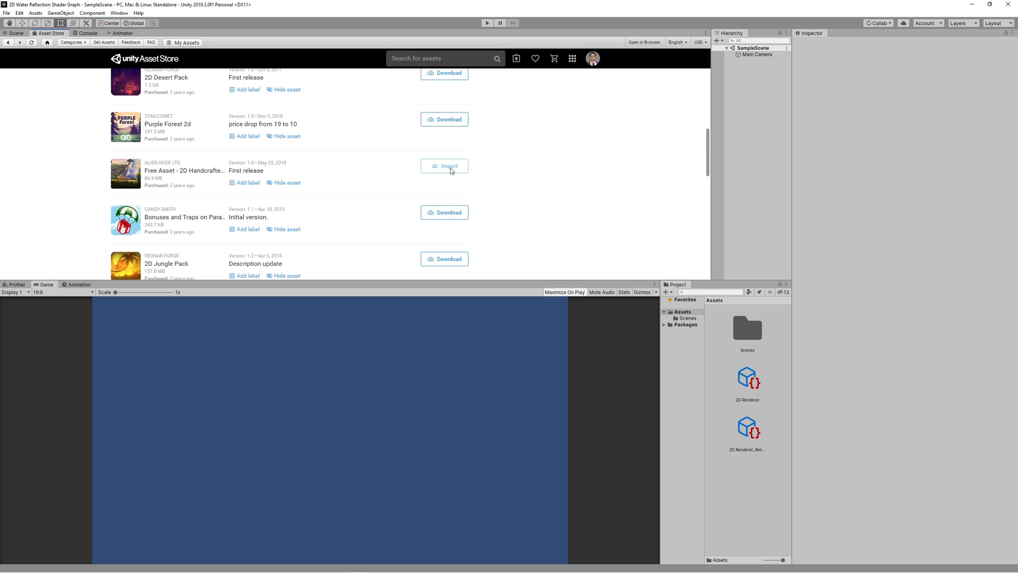
pyautogui.moveTo(475, 189)
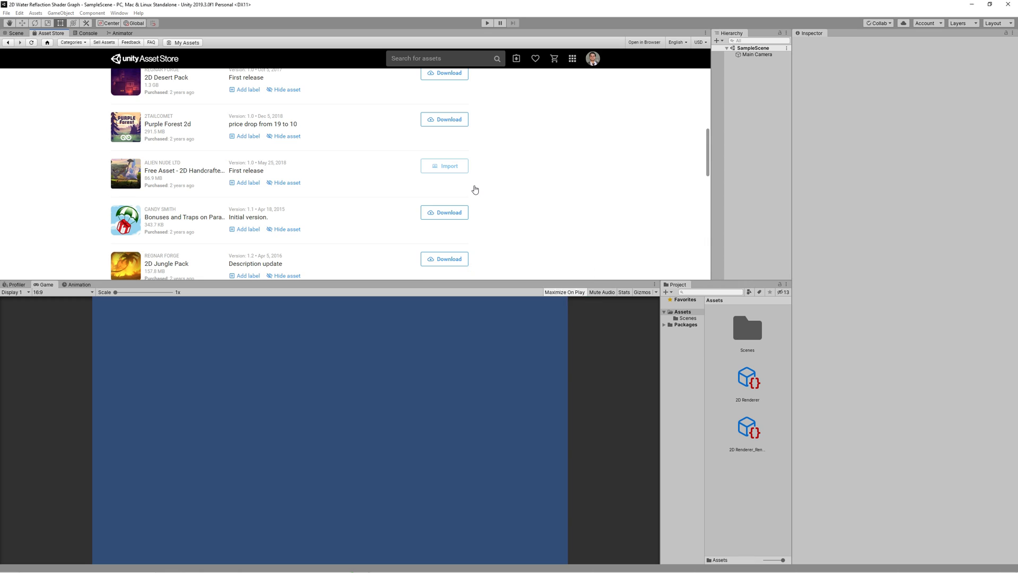
pyautogui.click(444, 165)
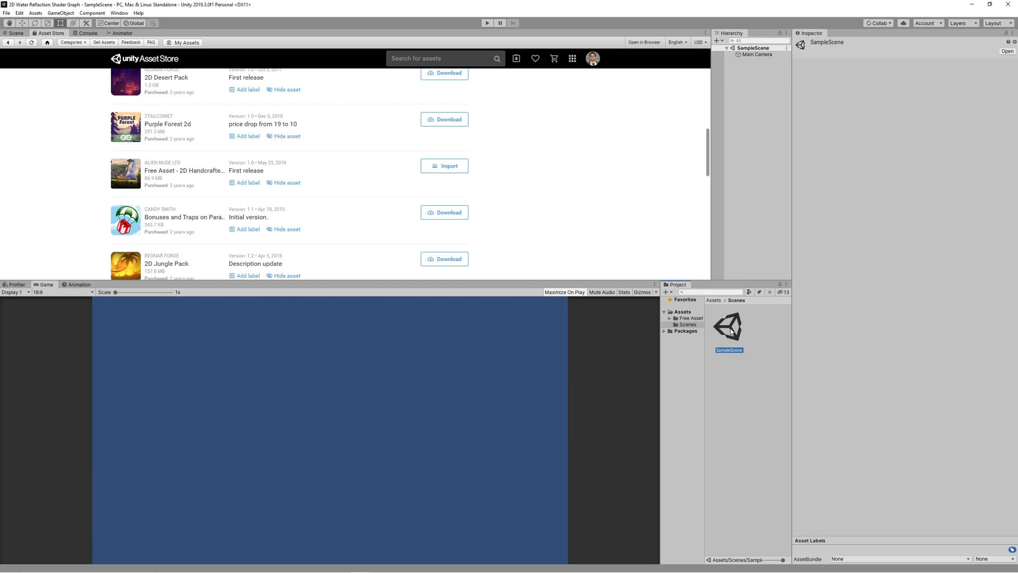
pyautogui.click(15, 33)
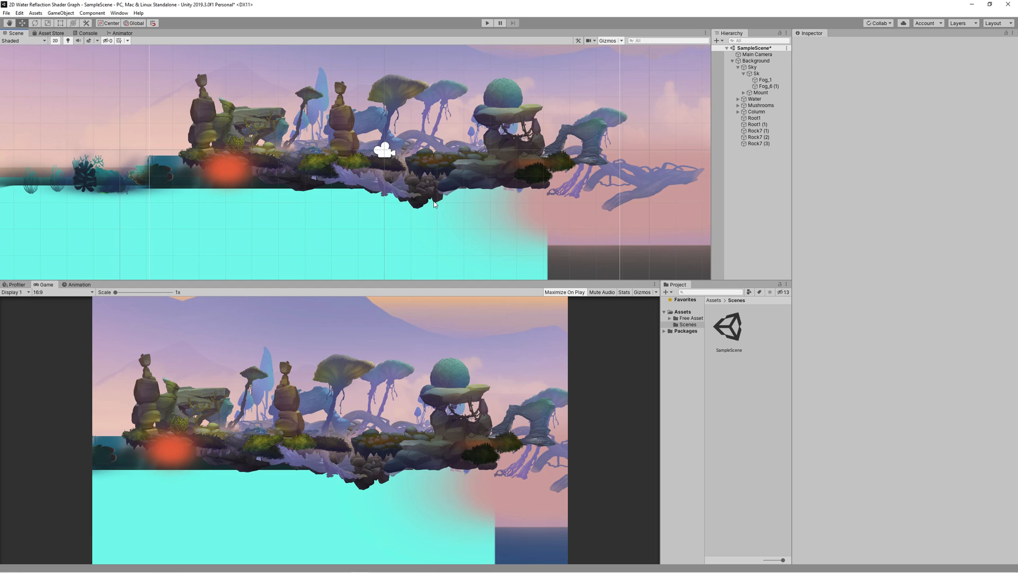
# Look over the floating-island scene, then bring up the Package Manager
pyautogui.click(429, 194)
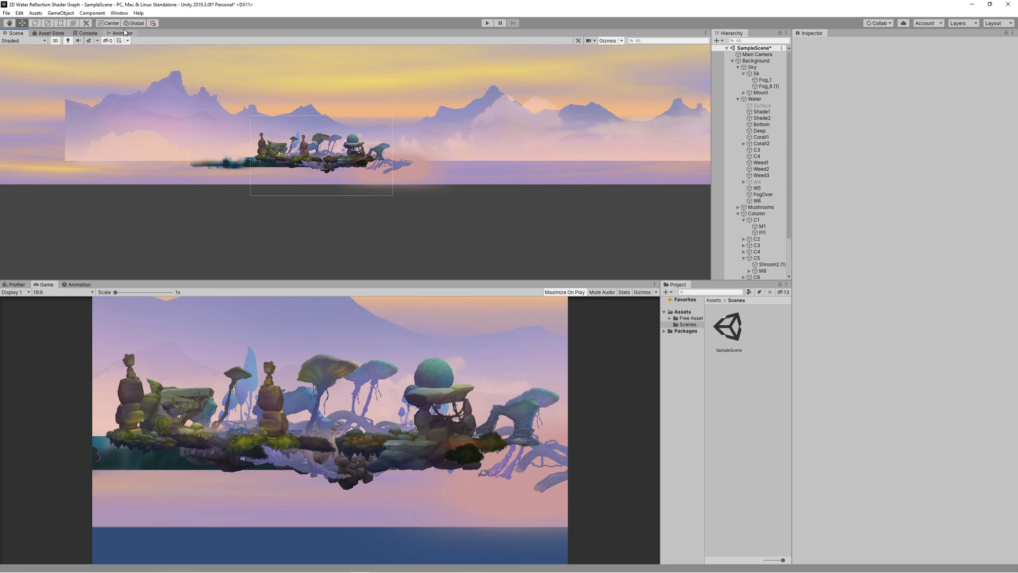
pyautogui.click(118, 12)
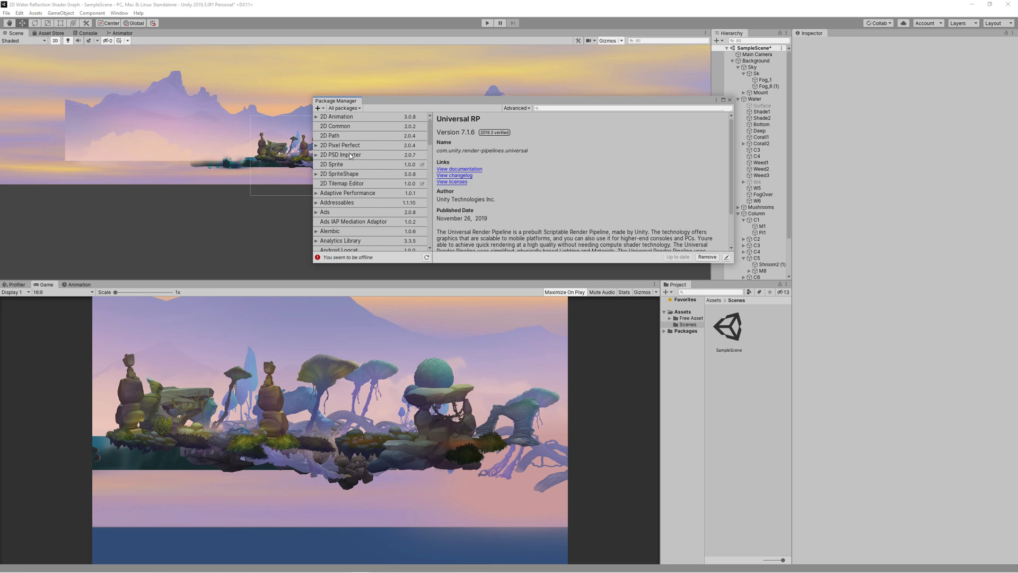
# Install 2D SpriteShape and import its Sprite Shape Samples into the project
pyautogui.click(339, 173)
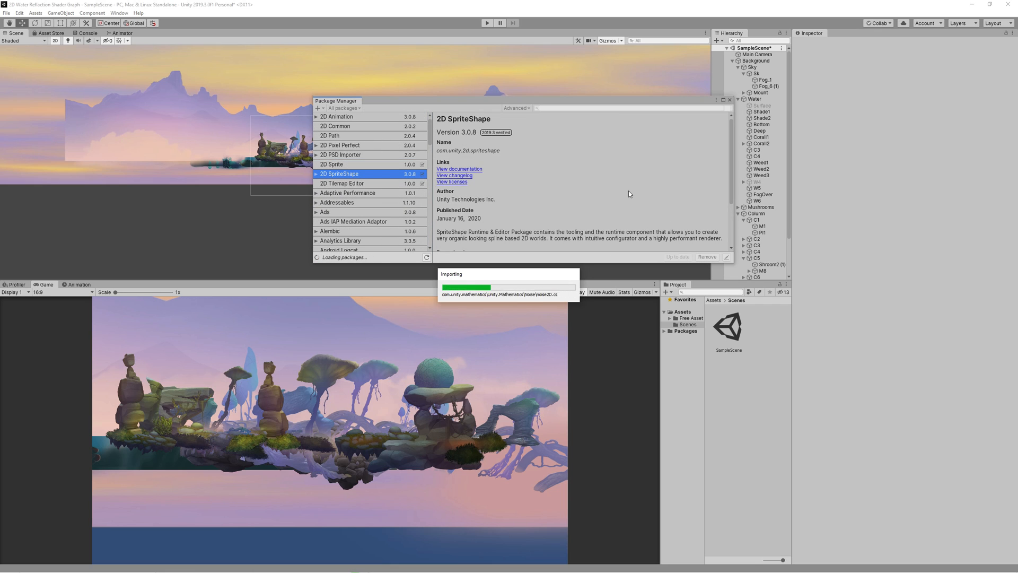
pyautogui.moveTo(627, 180)
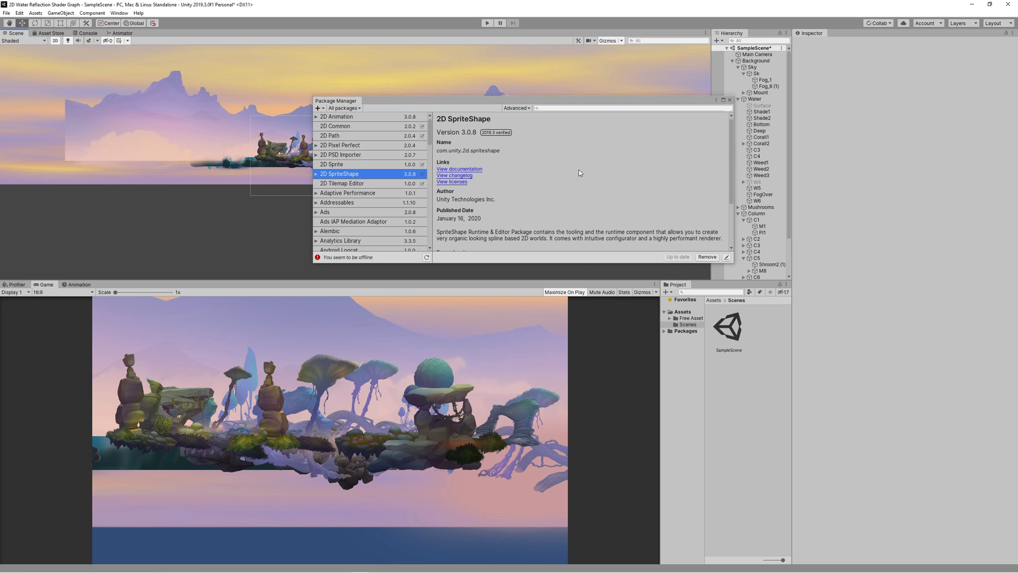
pyautogui.scroll(-3)
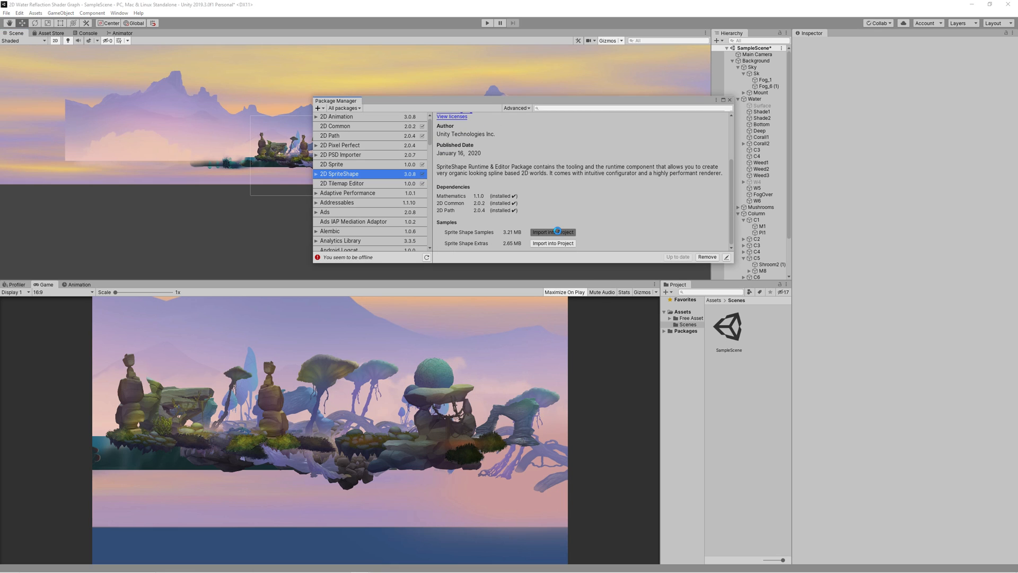
pyautogui.click(552, 243)
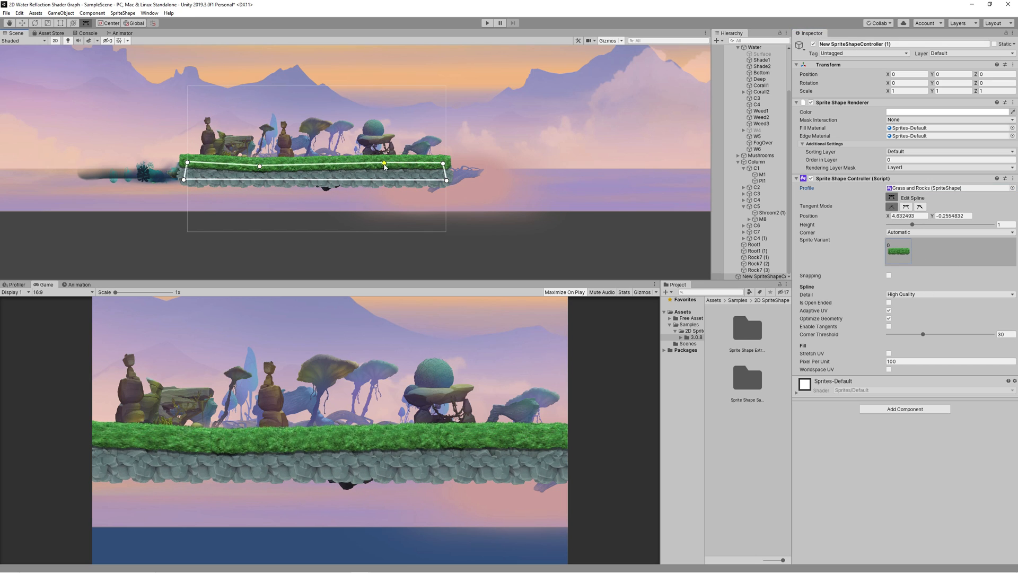
# Reshape the grass-and-rocks ground strip by editing its spline points
pyautogui.moveTo(383, 163); pyautogui.dragTo(379, 156)
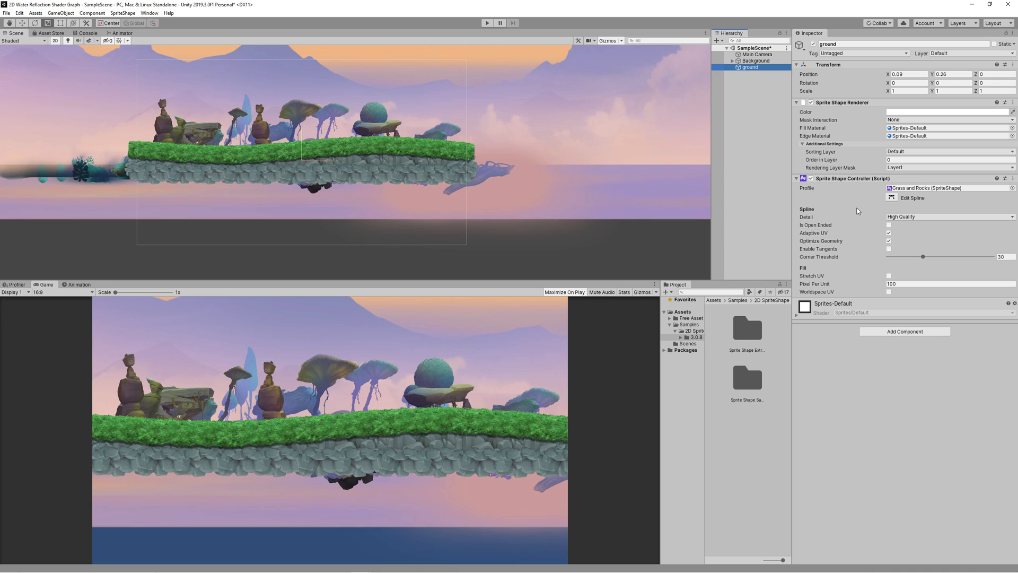
pyautogui.click(912, 197)
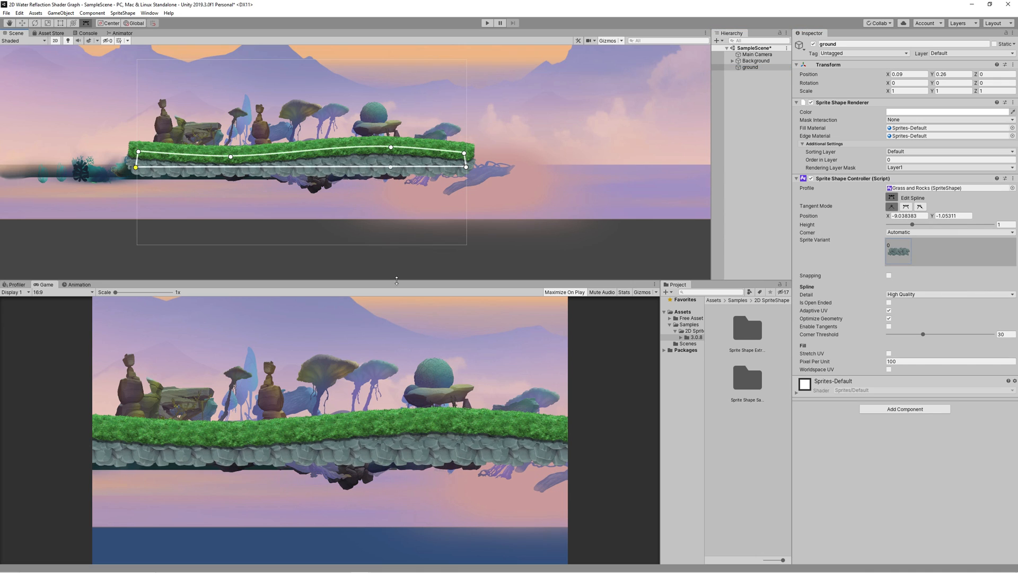
pyautogui.click(749, 67)
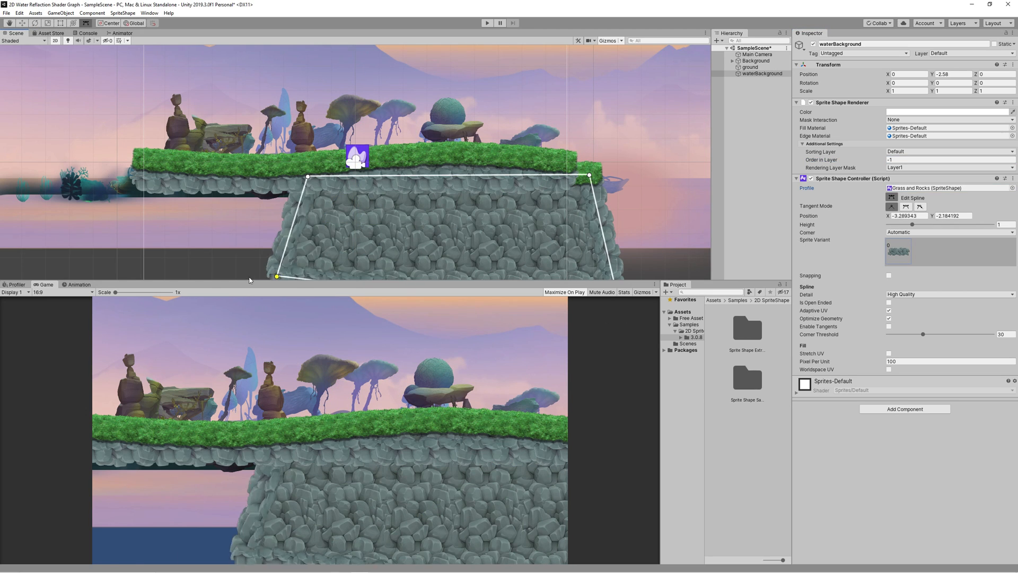
# Stretch the waterBackground block's corner points downward and tint it brown
pyautogui.click(948, 112)
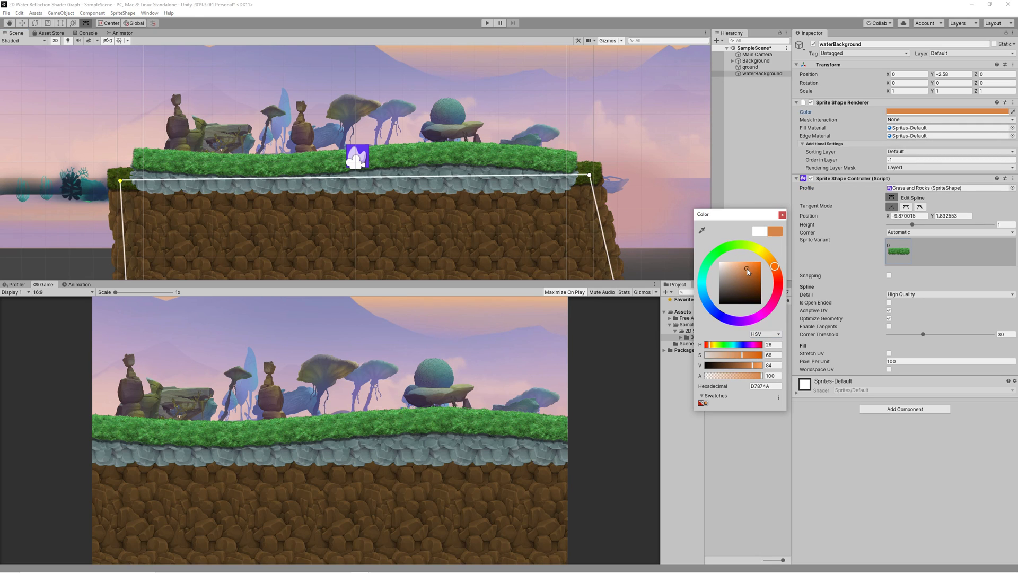
pyautogui.click(783, 214)
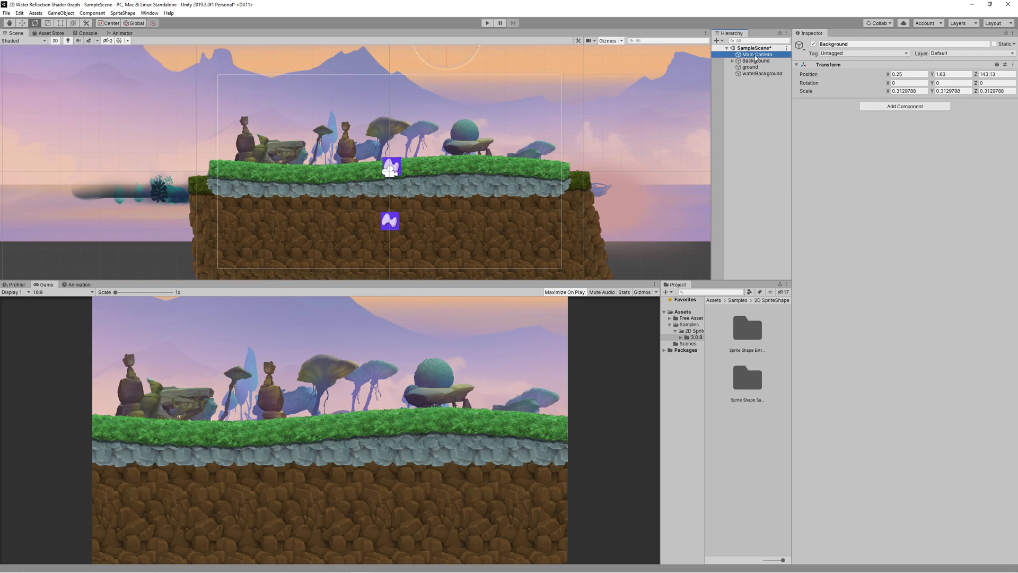
# Change the Main Camera's Size and reshape waterBackground's bottom corners
pyautogui.click(755, 54)
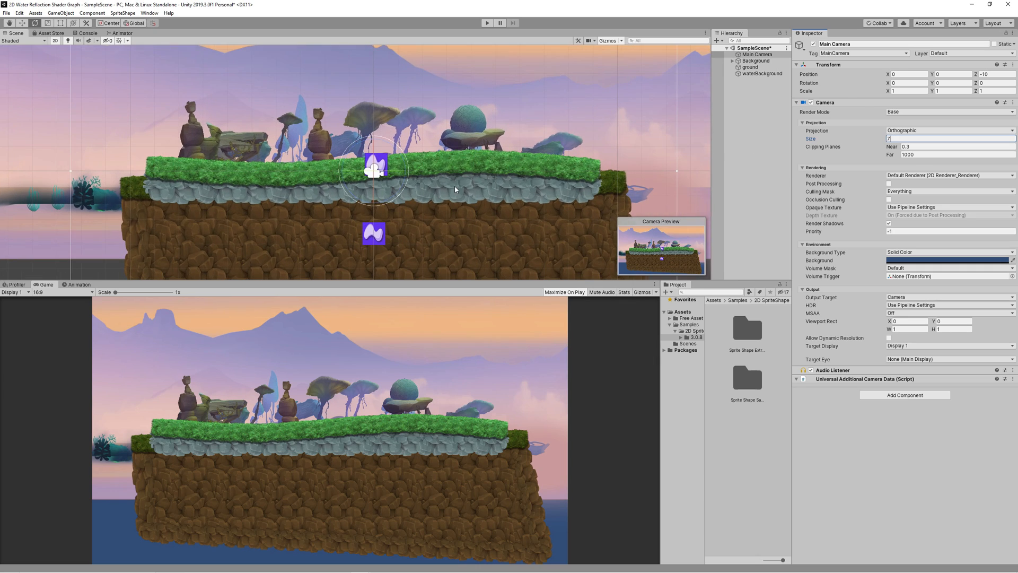
pyautogui.click(749, 67)
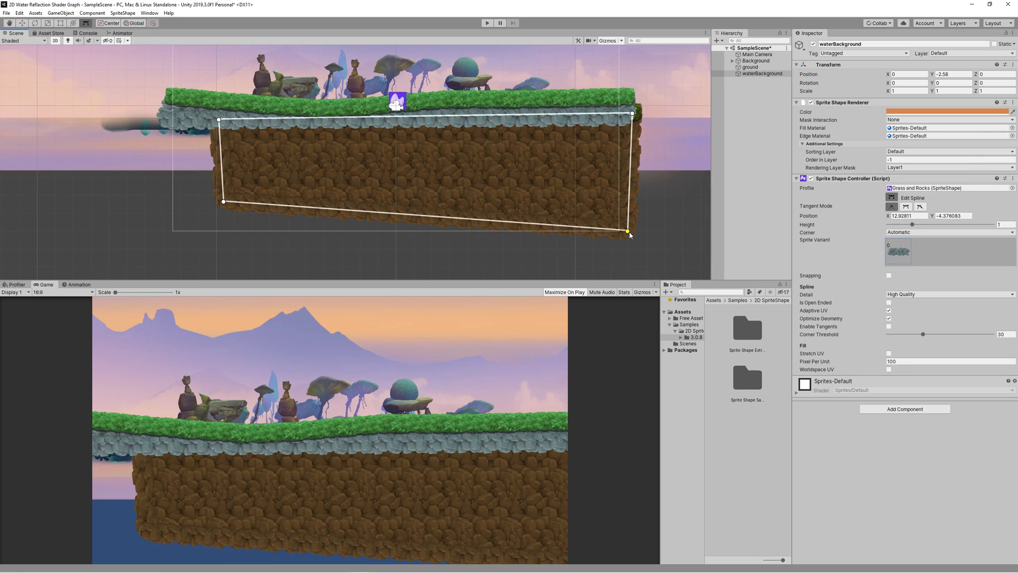
pyautogui.click(755, 61)
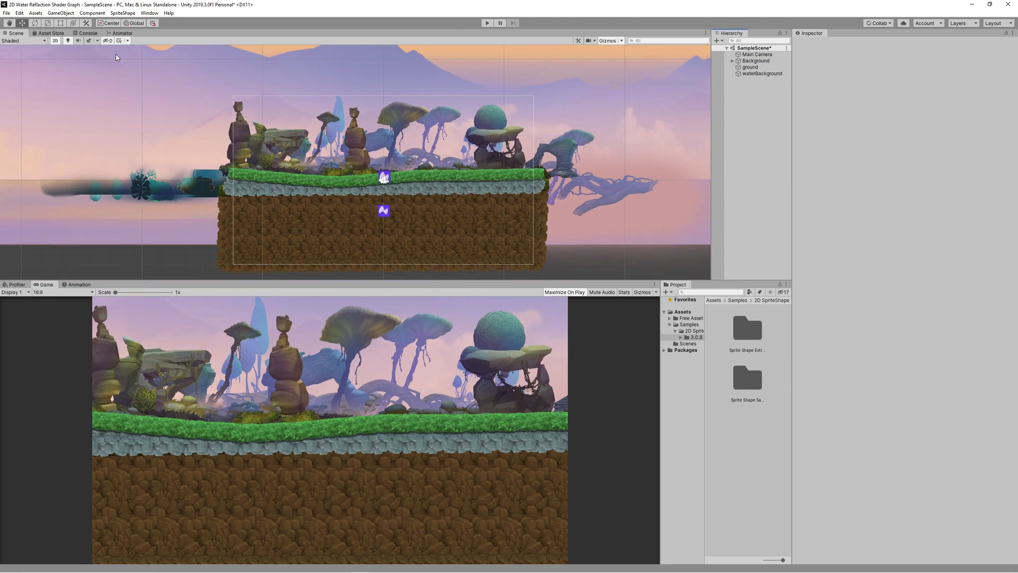
# Begin creating the WaterRenderTexture render texture from the Assets create options
pyautogui.click(35, 12)
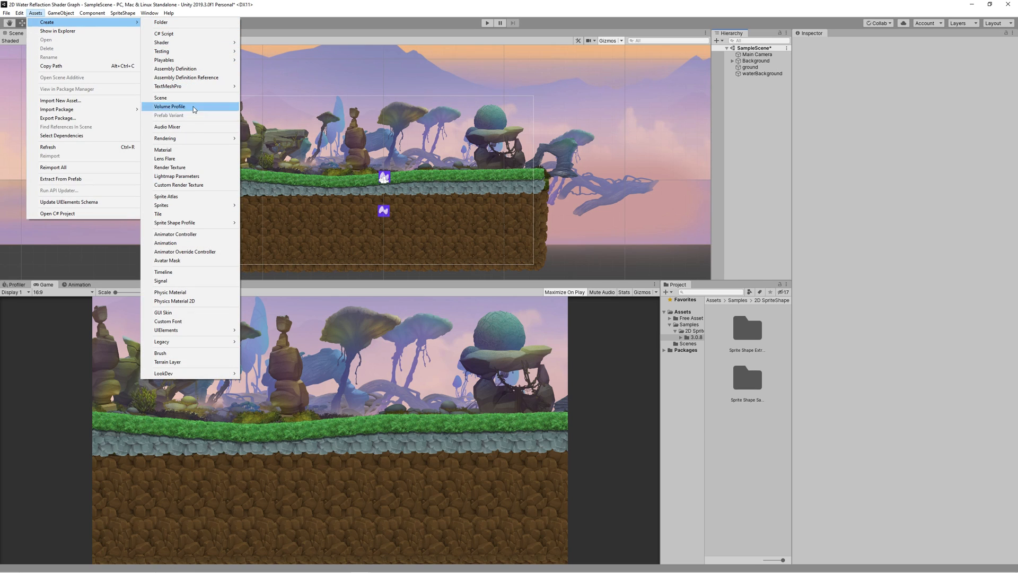
pyautogui.moveTo(185, 240)
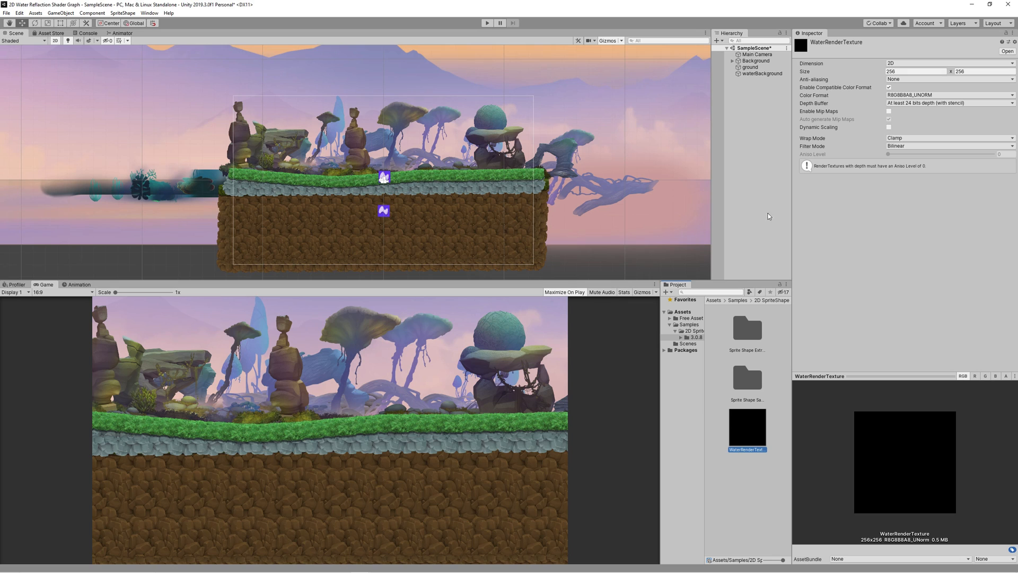
pyautogui.moveTo(769, 214)
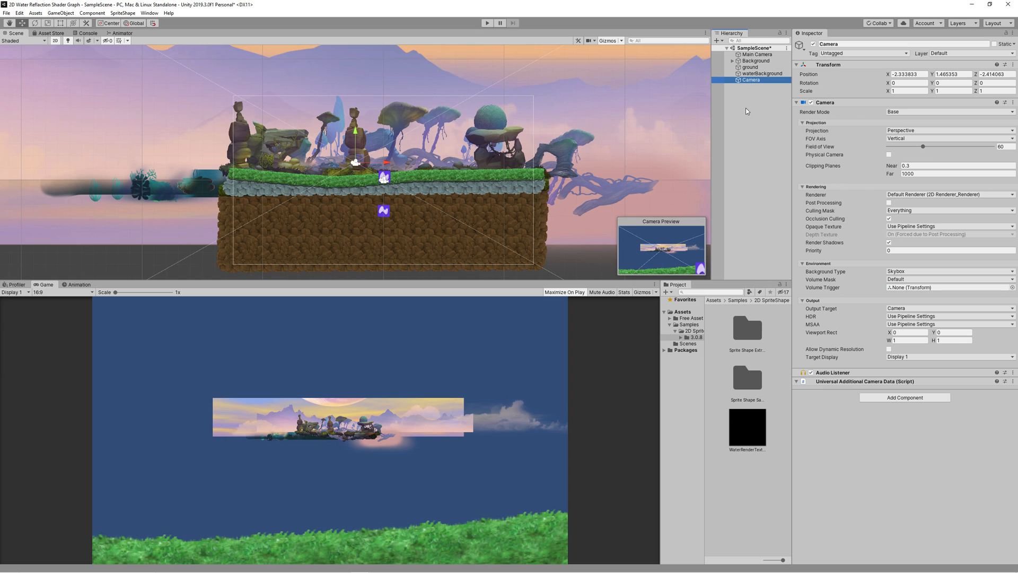
# Name the camera WaterCamera, output it to WaterRenderTexture, and size that texture 3000×1000
pyautogui.click(752, 80)
pyautogui.write('Water')
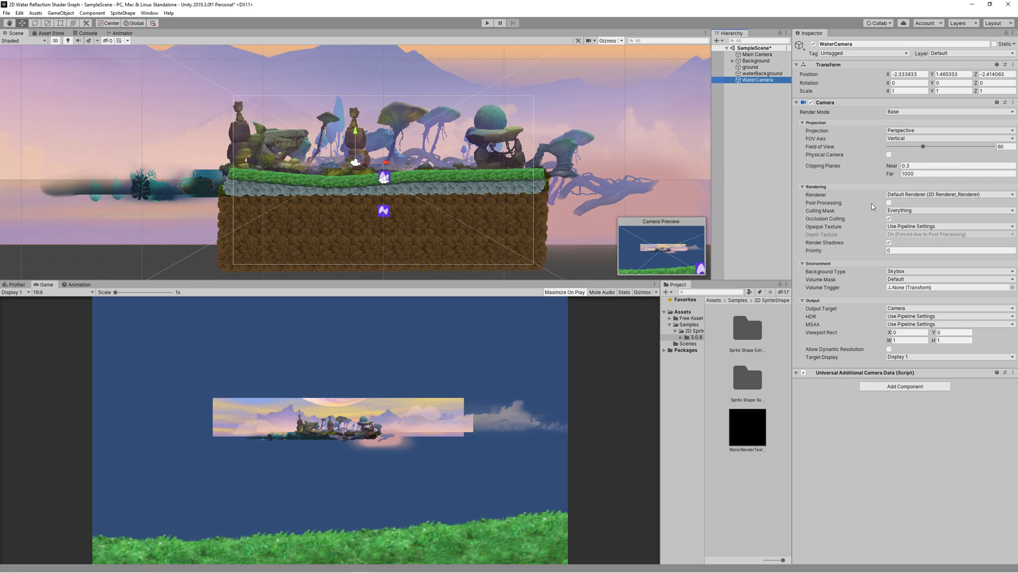
pyautogui.click(948, 356)
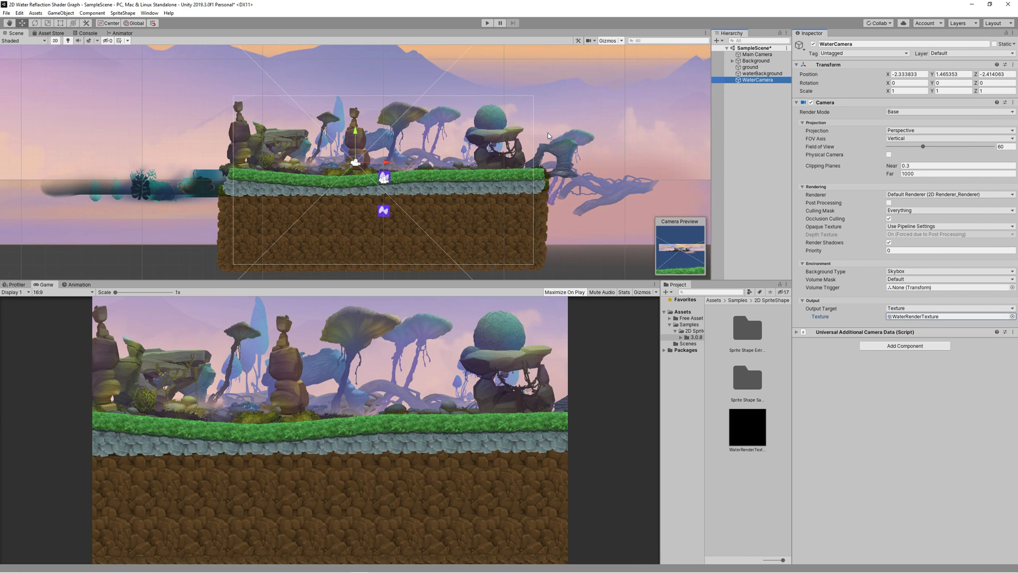
pyautogui.click(701, 324)
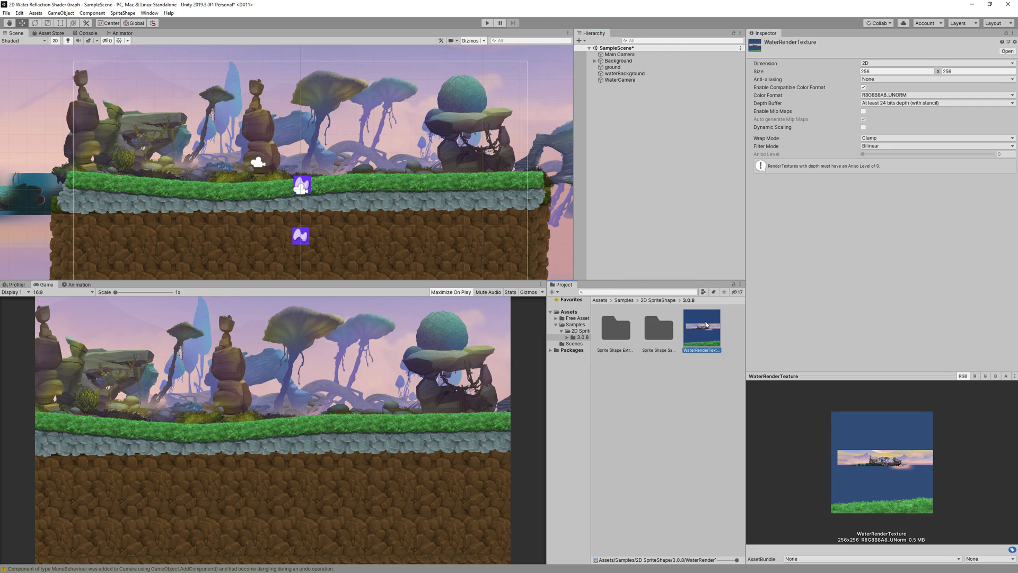
pyautogui.write('3000')
pyautogui.click(979, 71)
pyautogui.write('1000')
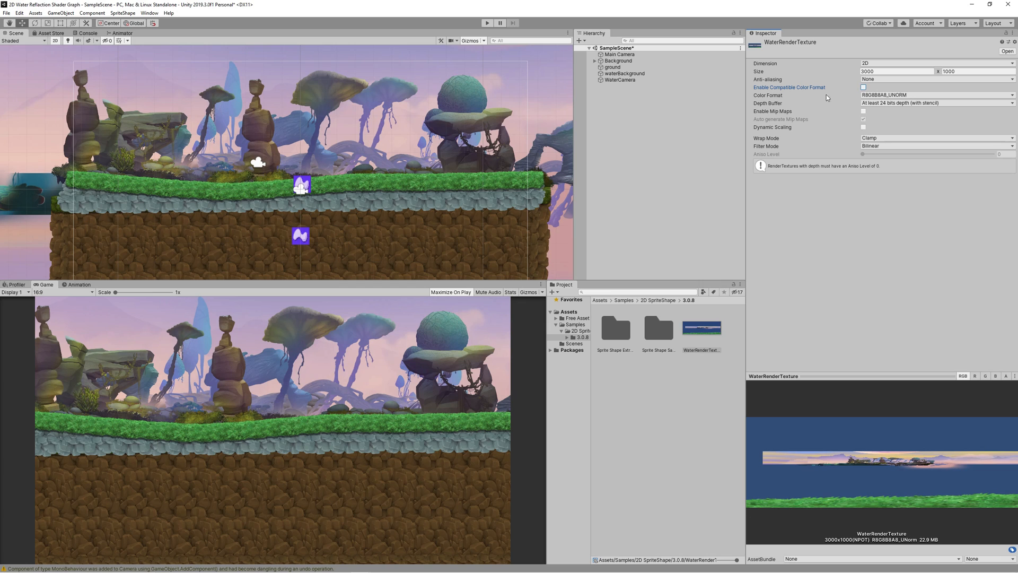
# Reposition WaterCamera over the scene and switch it to orthographic projection
pyautogui.click(619, 80)
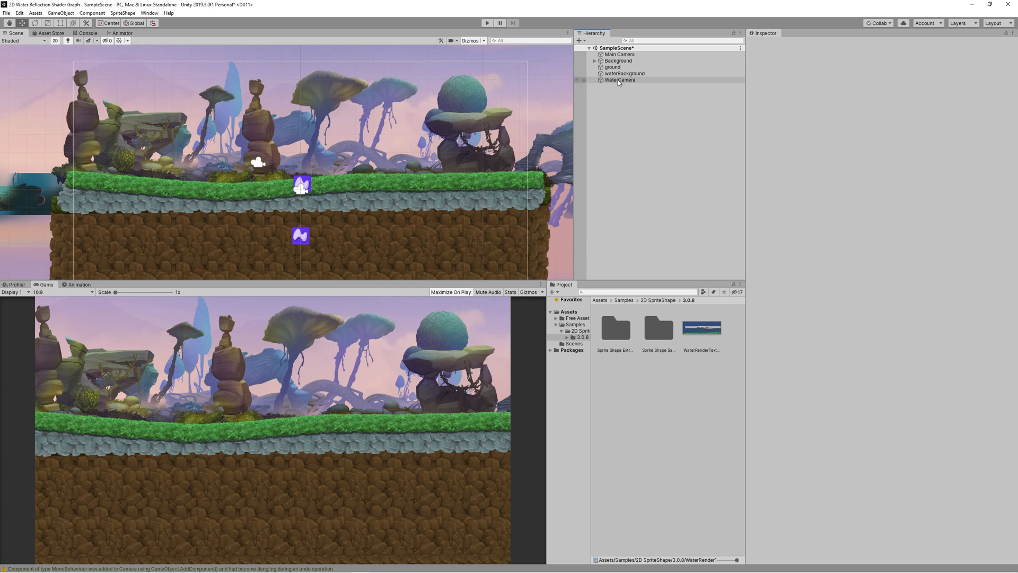
pyautogui.click(621, 80)
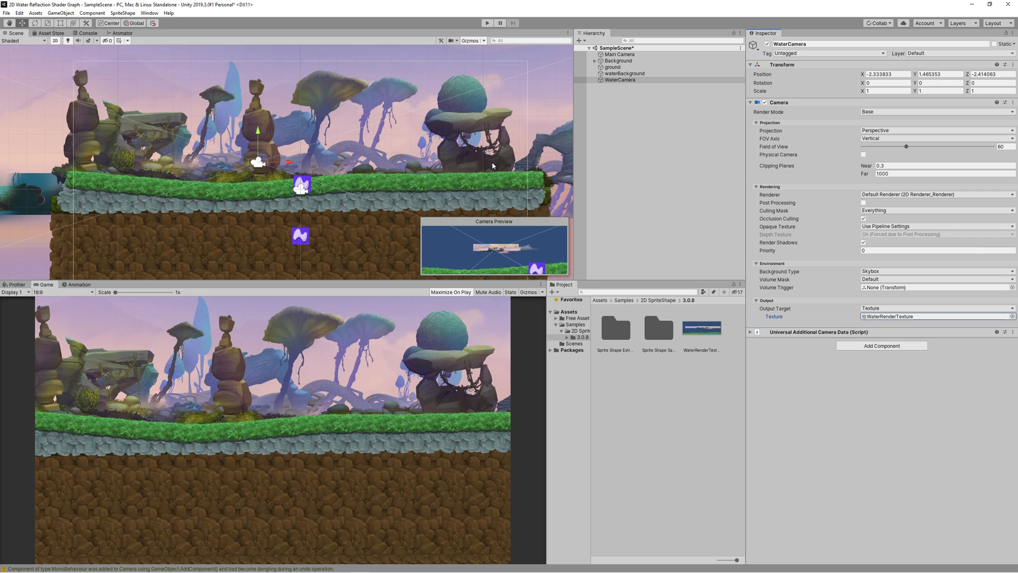
pyautogui.click(620, 80)
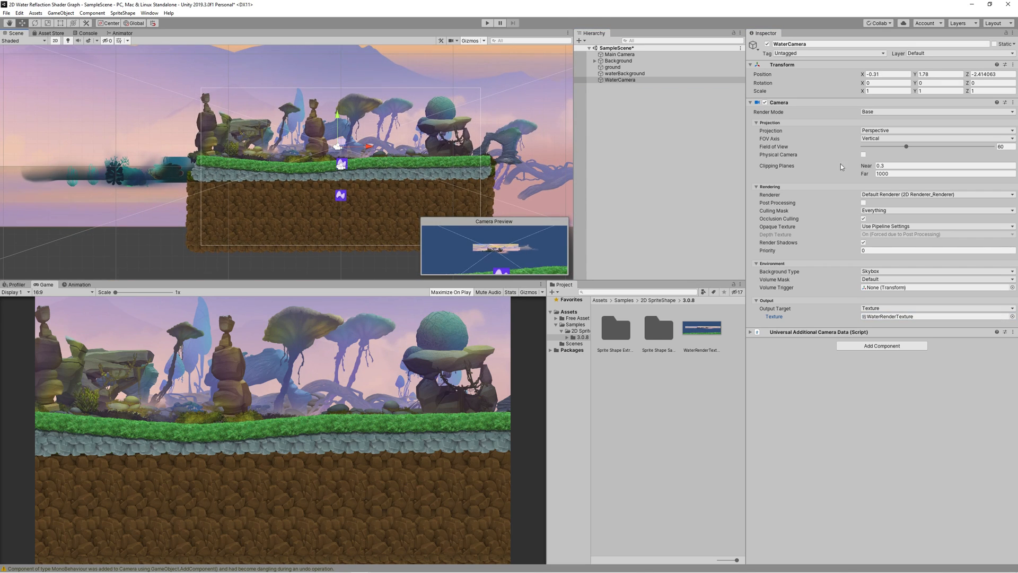
pyautogui.click(934, 130)
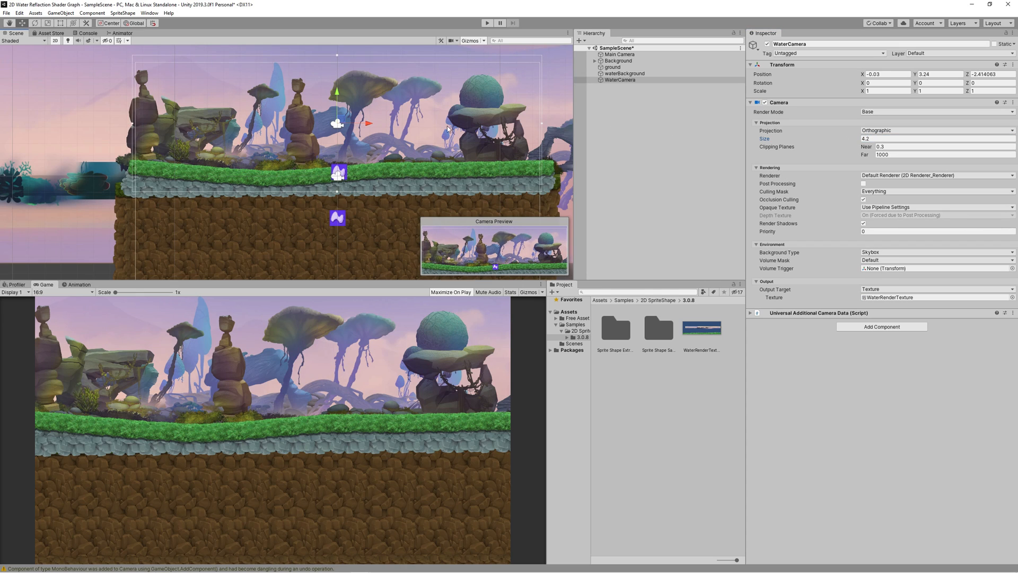
# Add a 2D Sprite named Water, scaled to fill the area below the ground
pyautogui.click(60, 12)
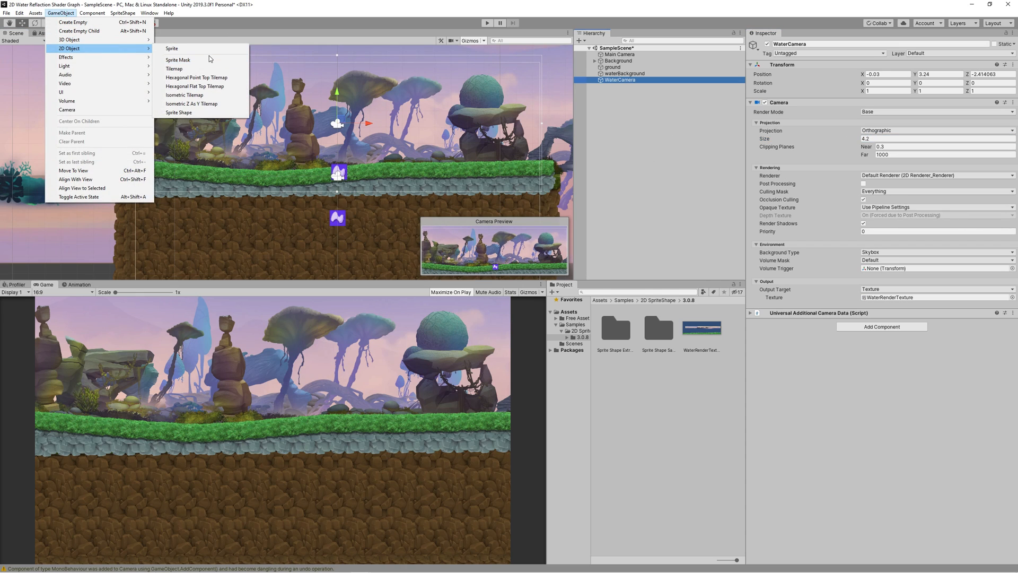
pyautogui.click(35, 13)
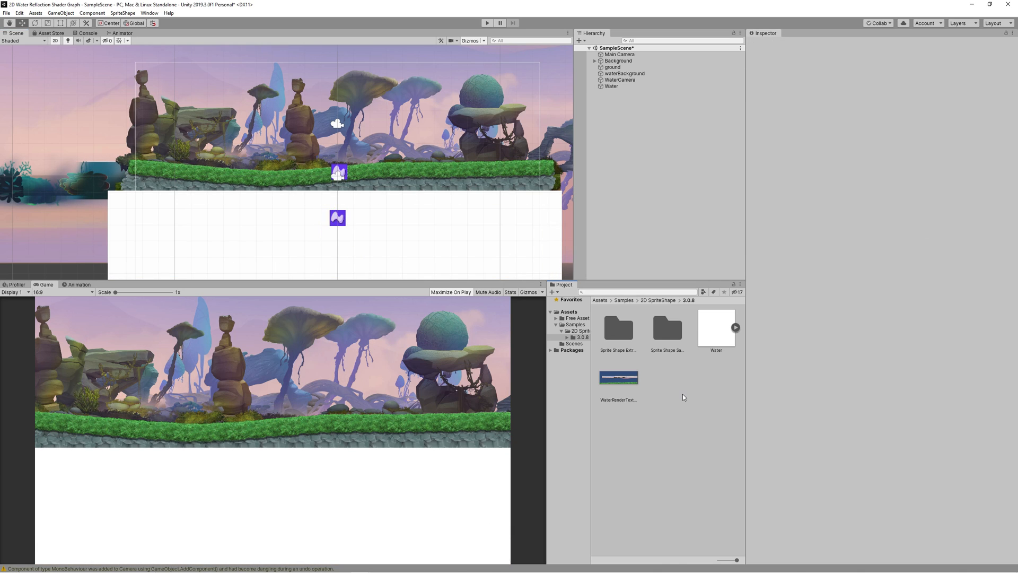
# Create a Sprite Unlit Shader Graph named WaterReflectionShader in the samples folder
pyautogui.rightClick(681, 397)
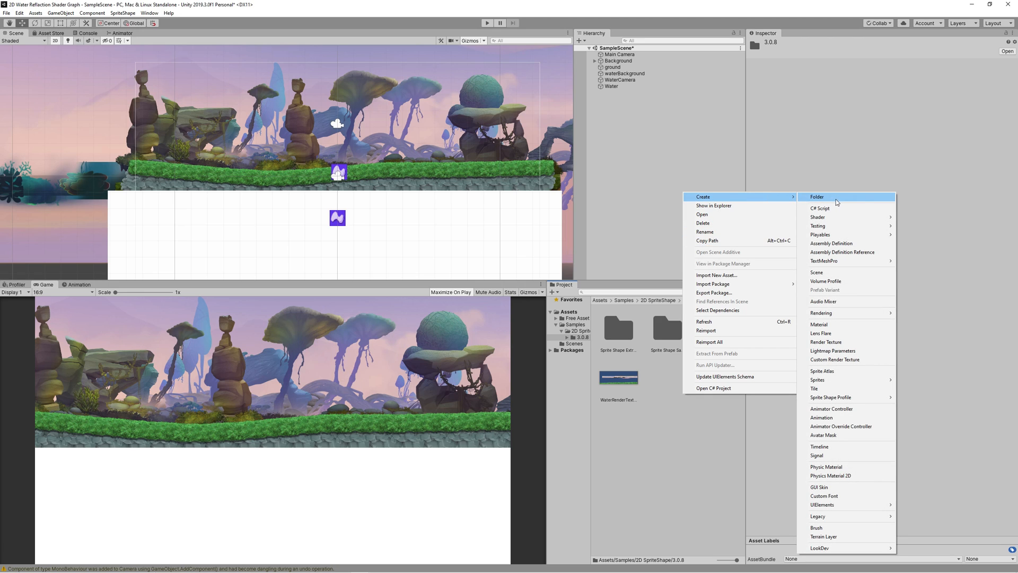
pyautogui.moveTo(818, 217)
pyautogui.write('W')
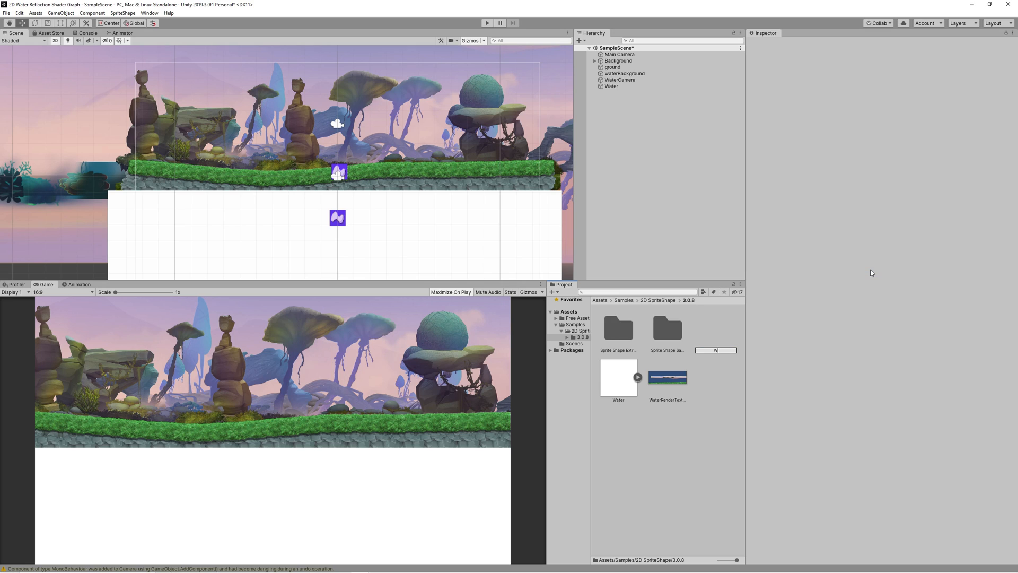
pyautogui.write('aterReflactionS...')
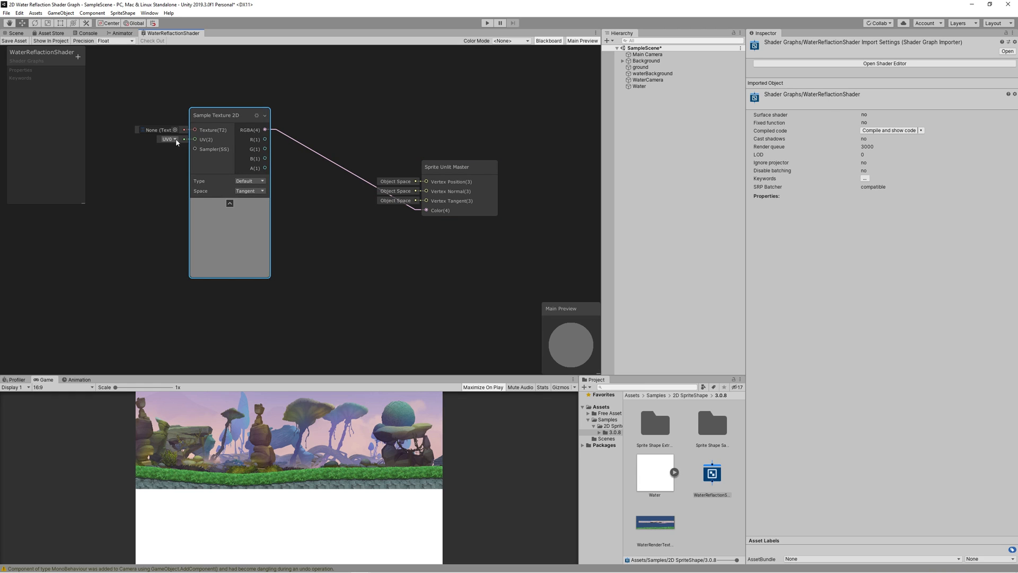
# Feed WaterRenderTexture into the Sample Texture 2D through an exposed Texture2D property
pyautogui.click(183, 129)
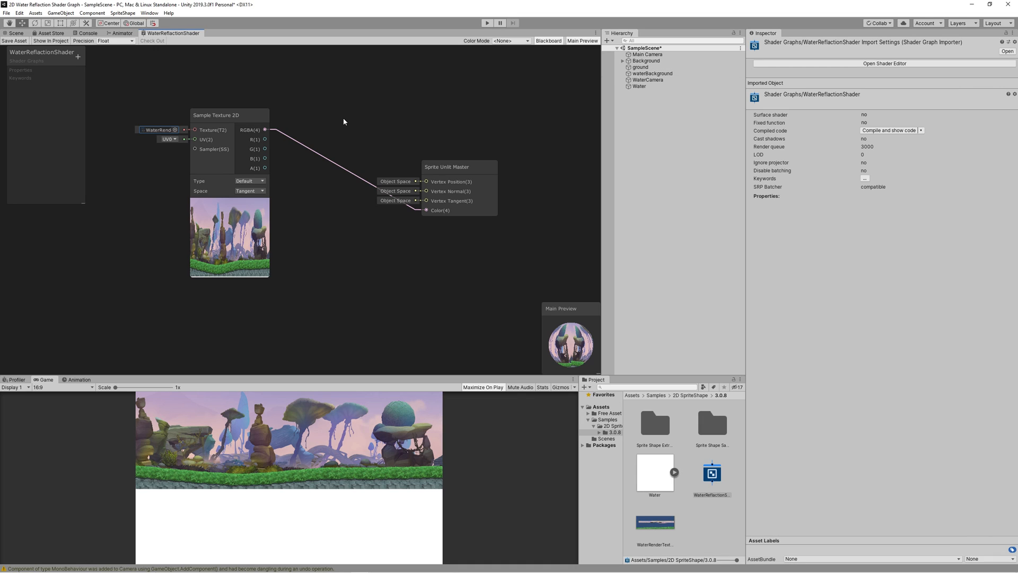
pyautogui.moveTo(282, 113)
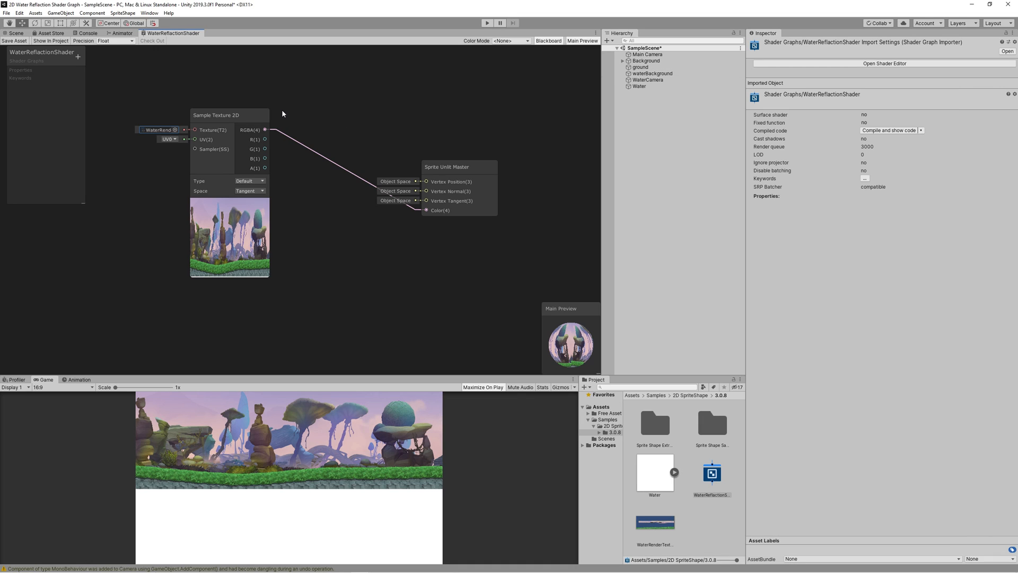
pyautogui.moveTo(299, 99)
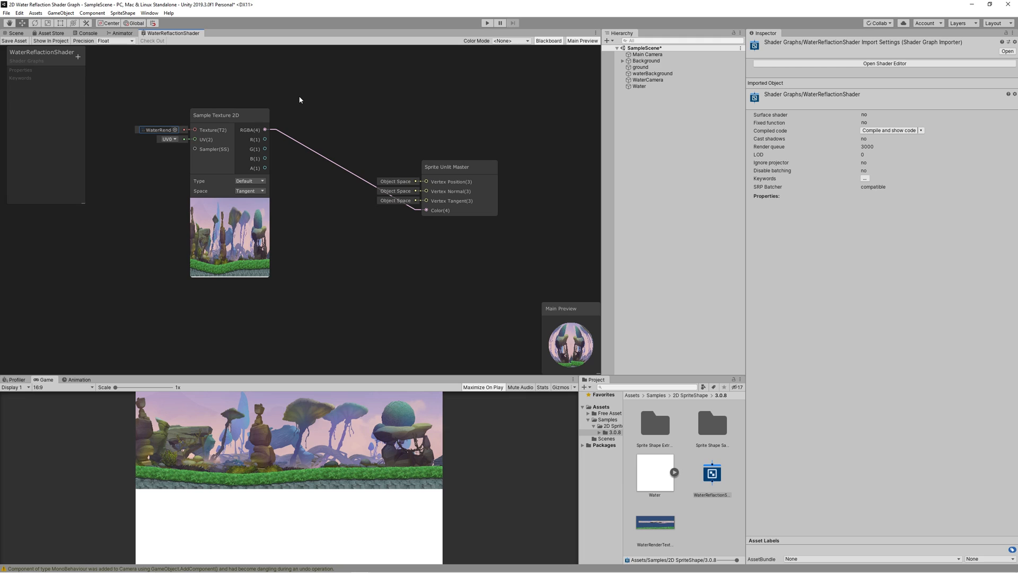
pyautogui.moveTo(382, 96)
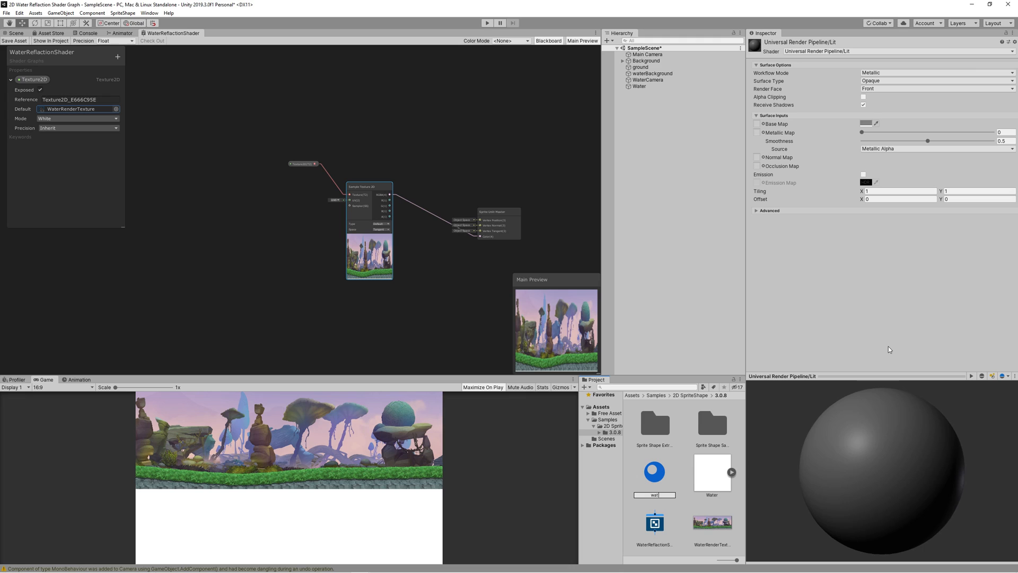
# Name the new material waterMaterial, using Shader Graphs/WaterReflectionShader on the Water object
pyautogui.write('waterMaterial')
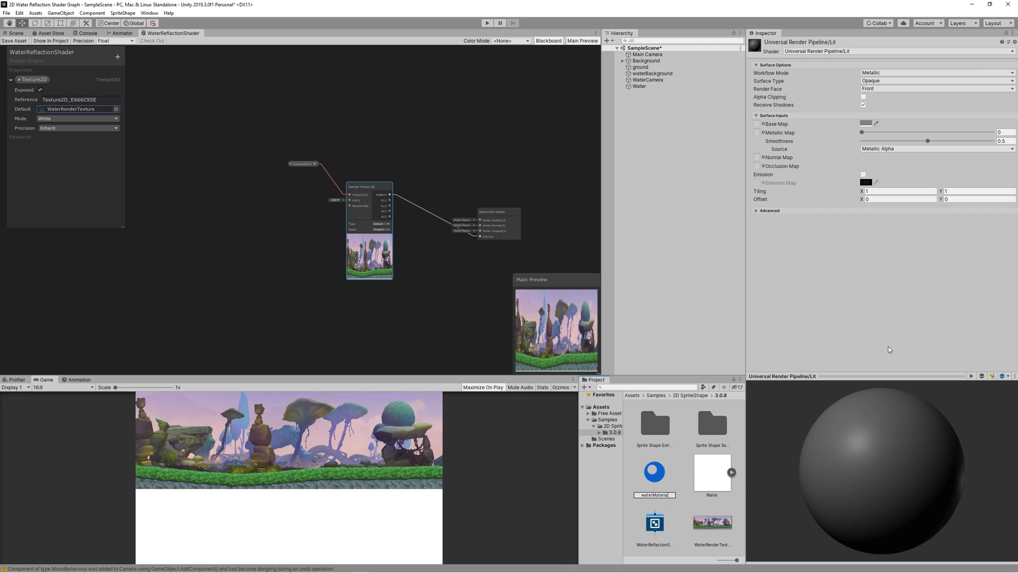
pyautogui.click(711, 474)
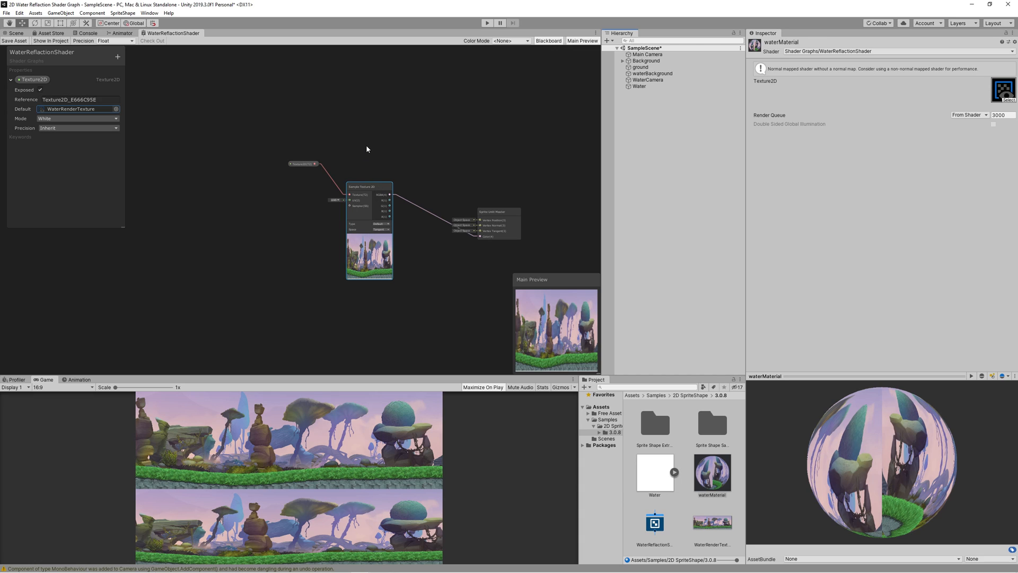
pyautogui.moveTo(343, 150)
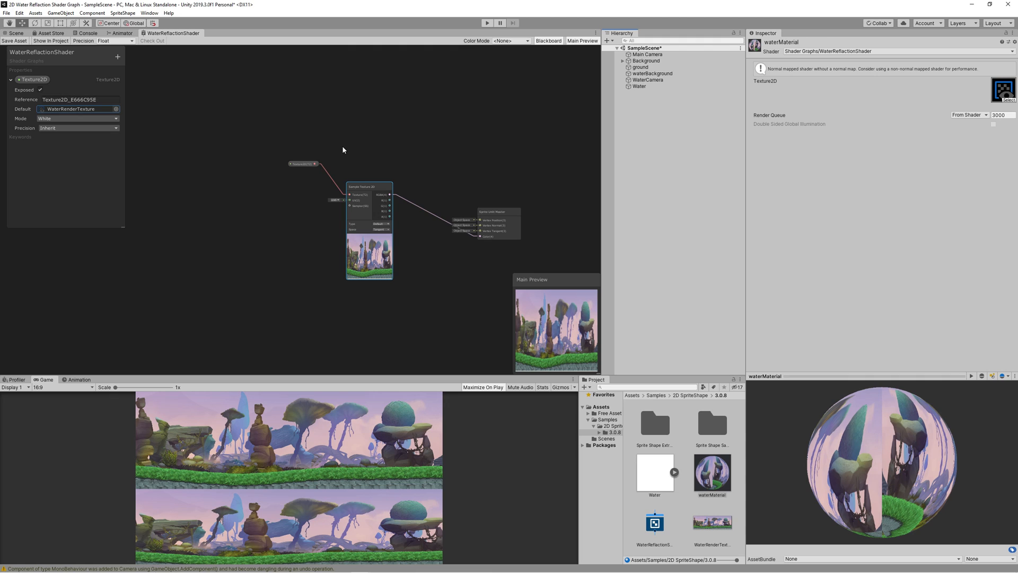
# Add a Tiling And Offset node with Tiling Y -1 feeding the Sample Texture 2D UV
pyautogui.rightClick(195, 198)
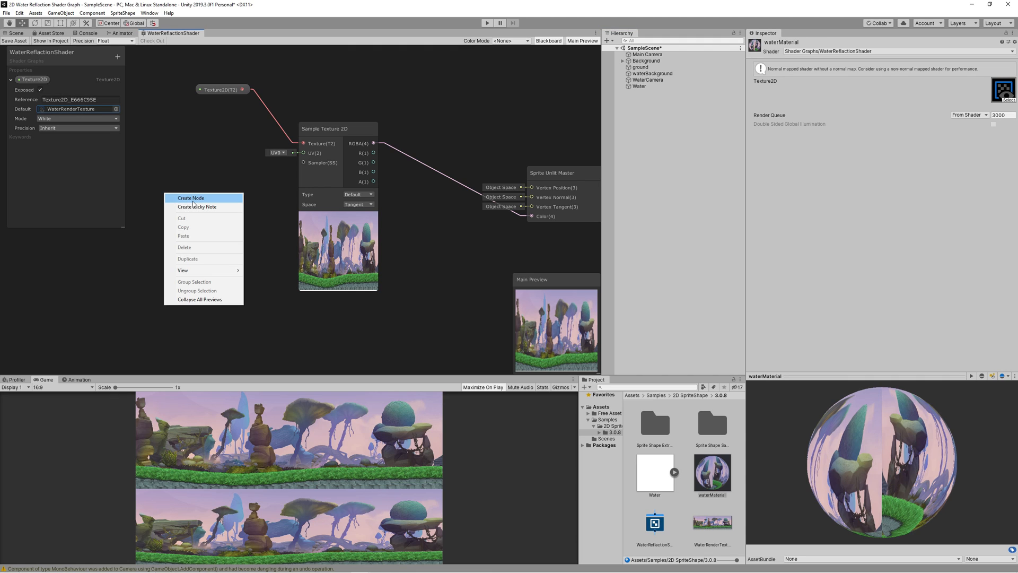
pyautogui.click(190, 198)
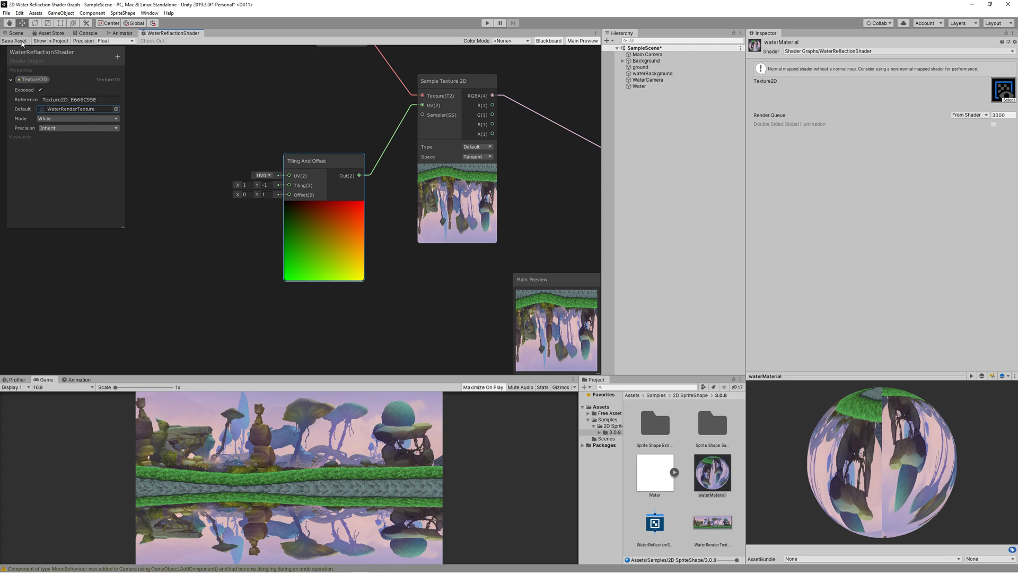
pyautogui.moveTo(427, 281)
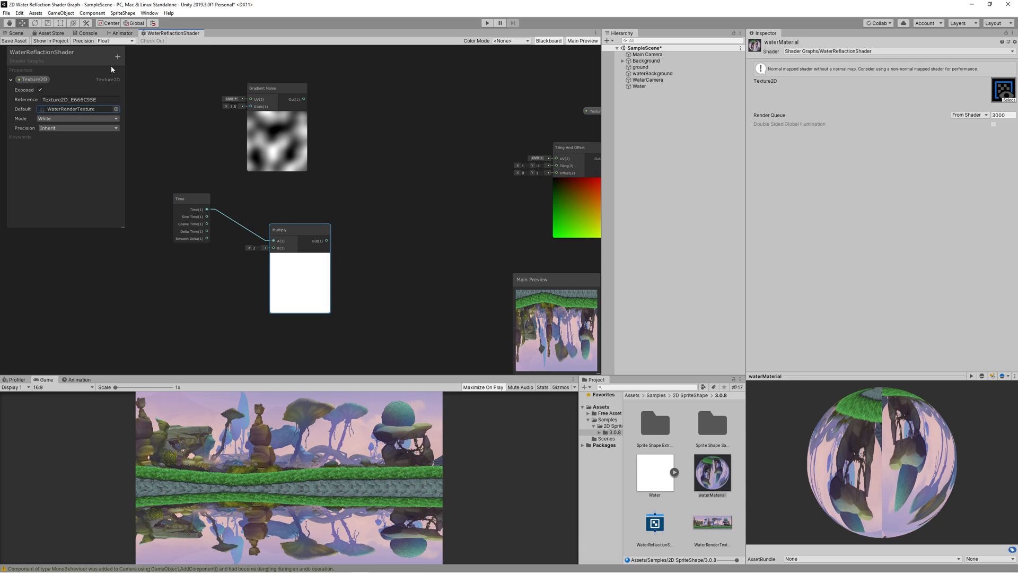
# Create a waterSpeed Vector1 property with a default value of 1
pyautogui.write('waterSpeed')
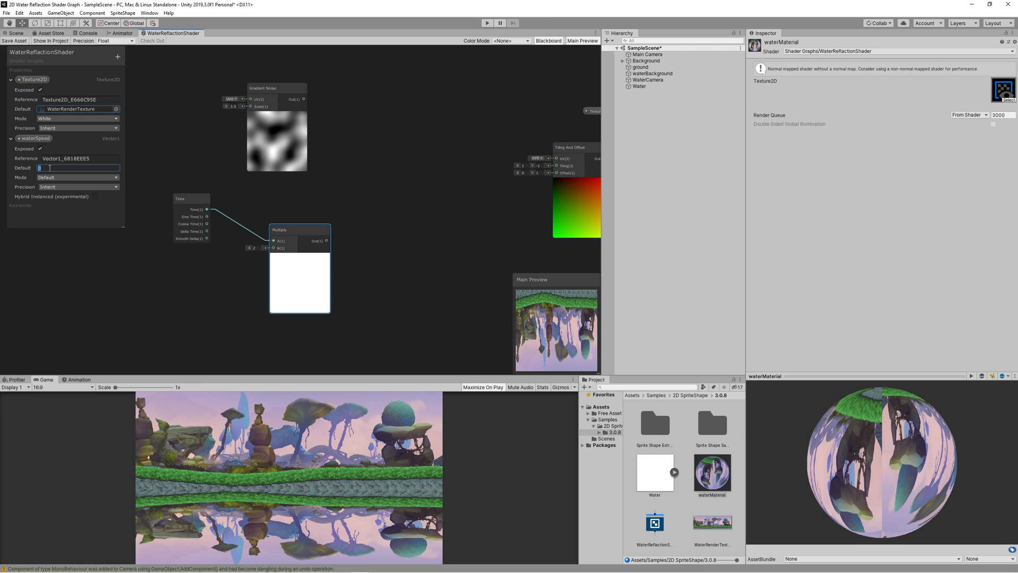
pyautogui.write('1')
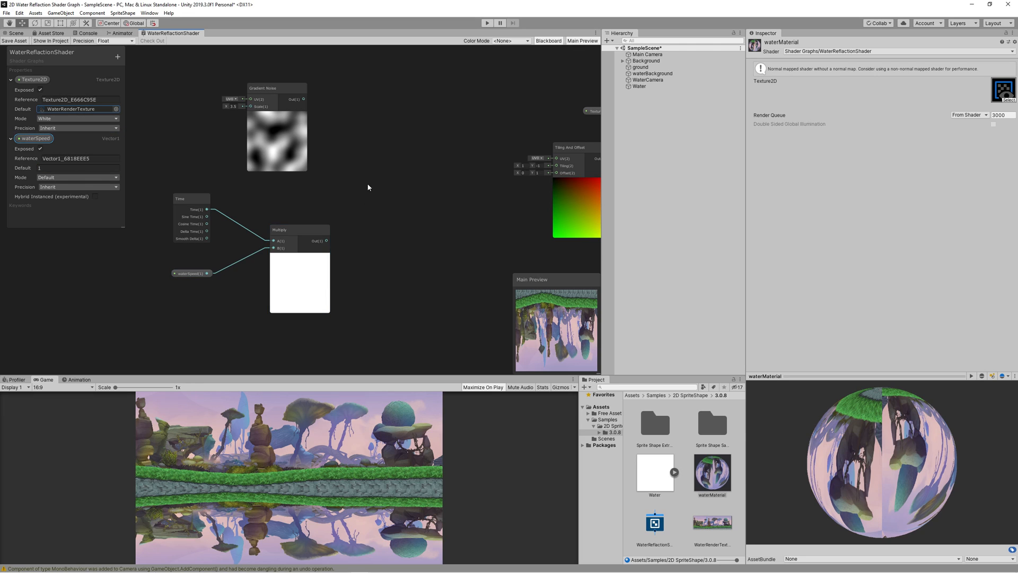
pyautogui.click(368, 187)
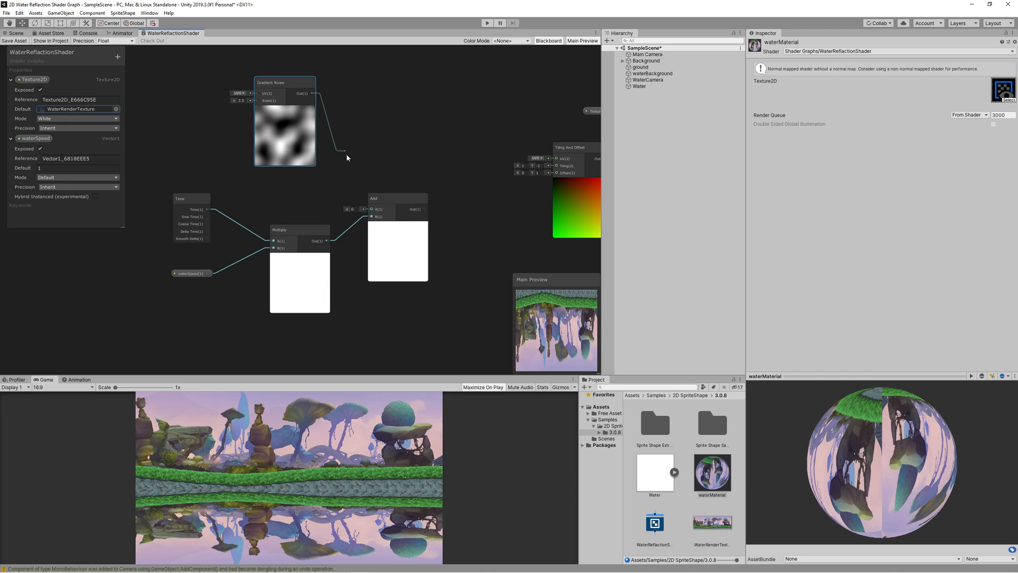
# Feed the noise-plus-time sum into a Tiling And Offset offset and add a WaterTextureTiling Vector2 property
pyautogui.rightClick(424, 156)
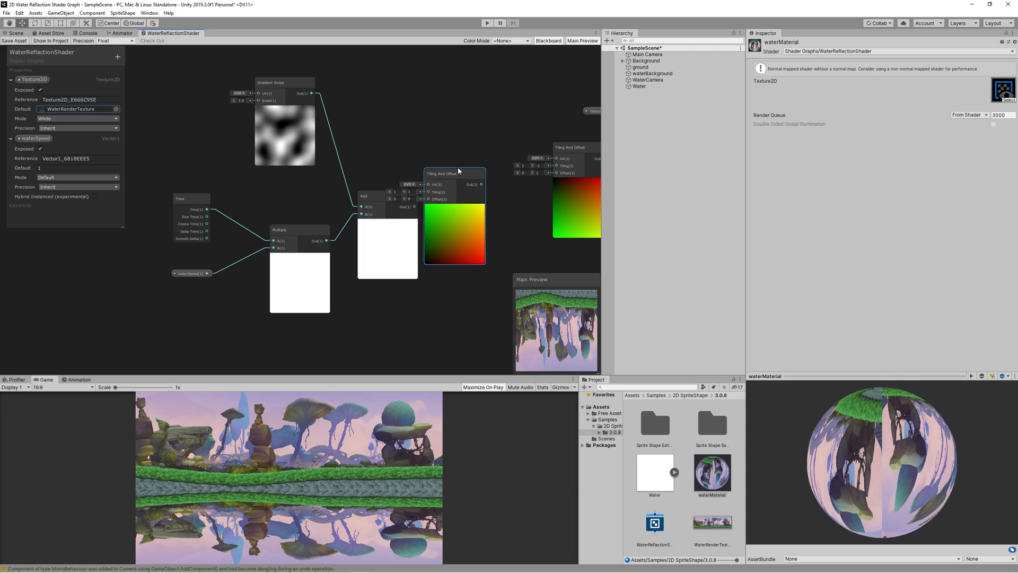
pyautogui.moveTo(454, 173); pyautogui.dragTo(378, 194)
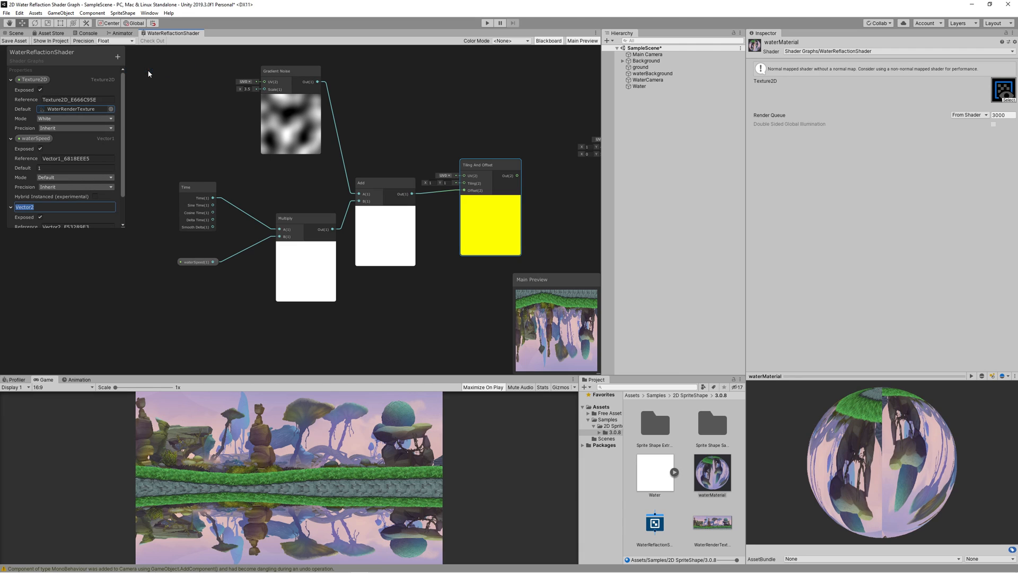
pyautogui.write('WaterText')
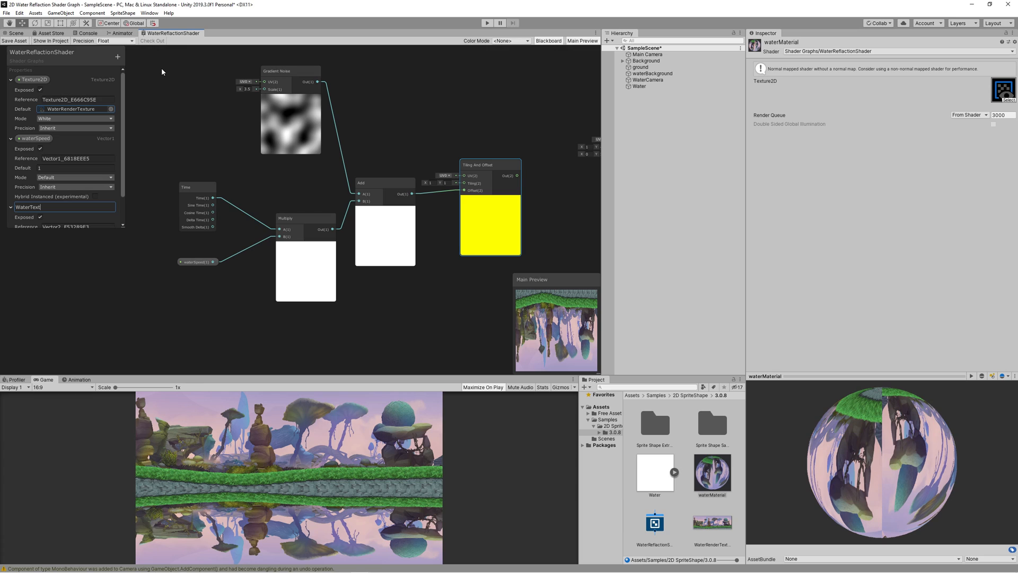
pyautogui.write('ure')
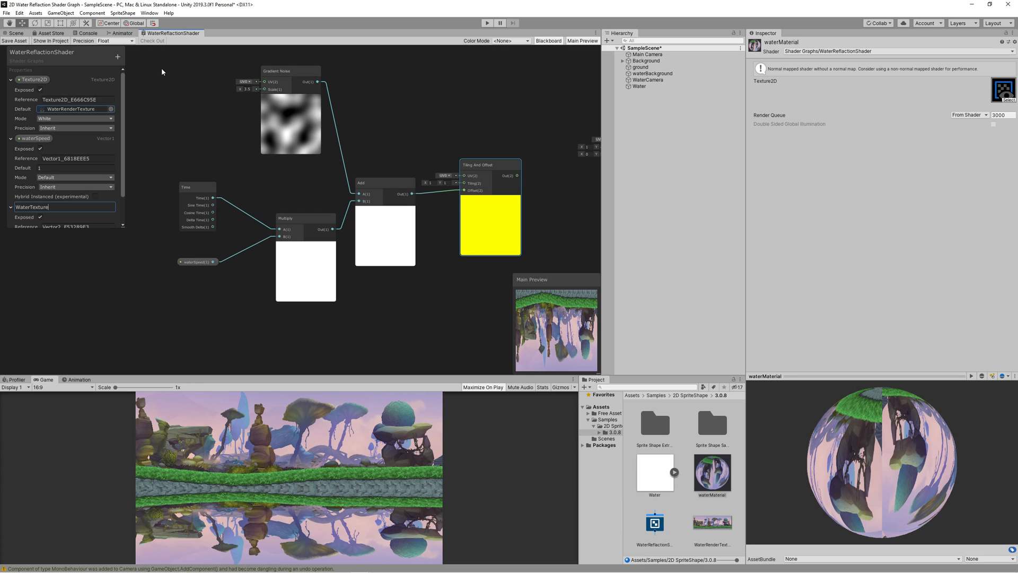
pyautogui.write('Tiling')
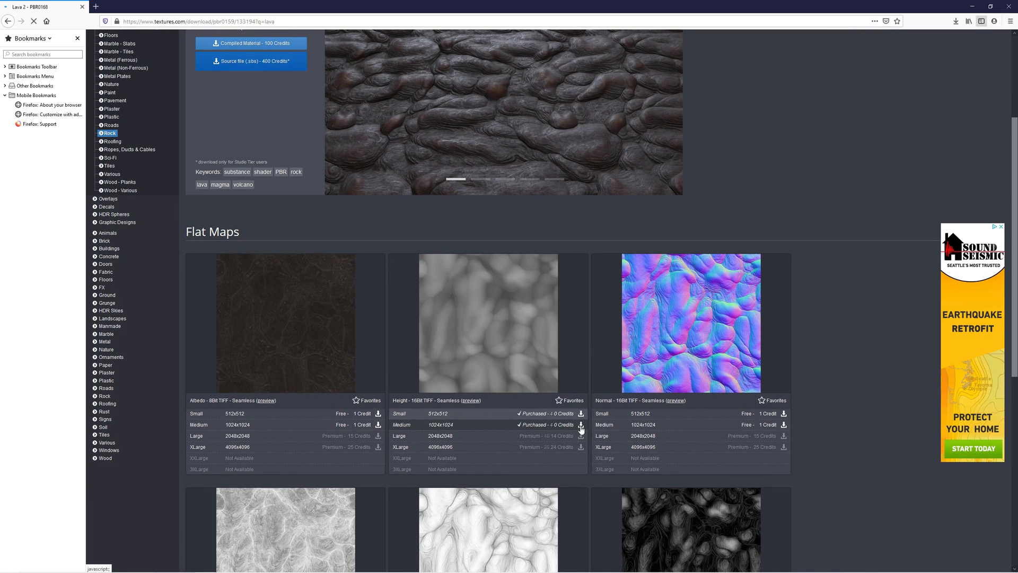
# Download the Medium 1024x1024 lava rock height map from textures.com
pyautogui.click(581, 426)
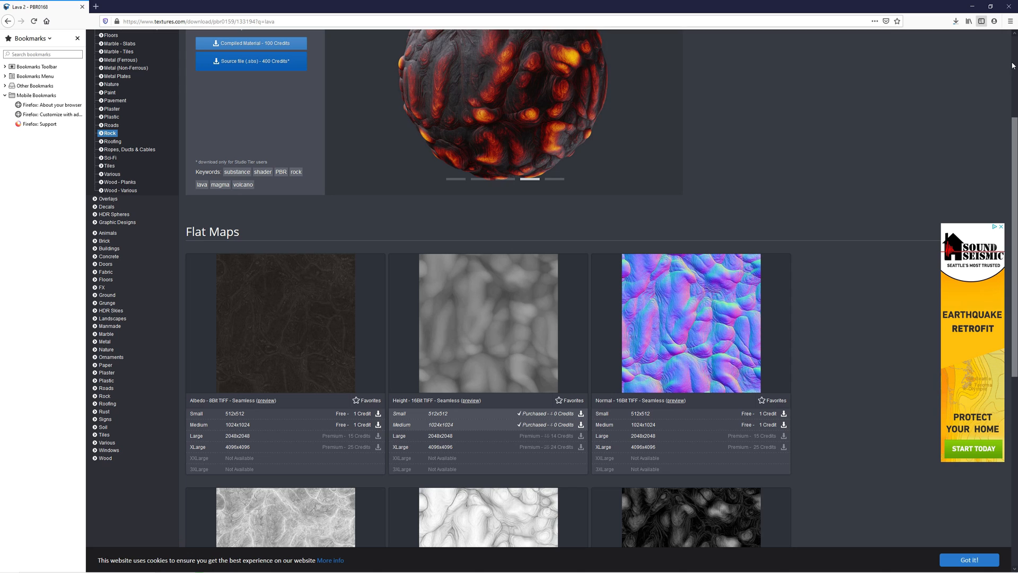
pyautogui.click(955, 20)
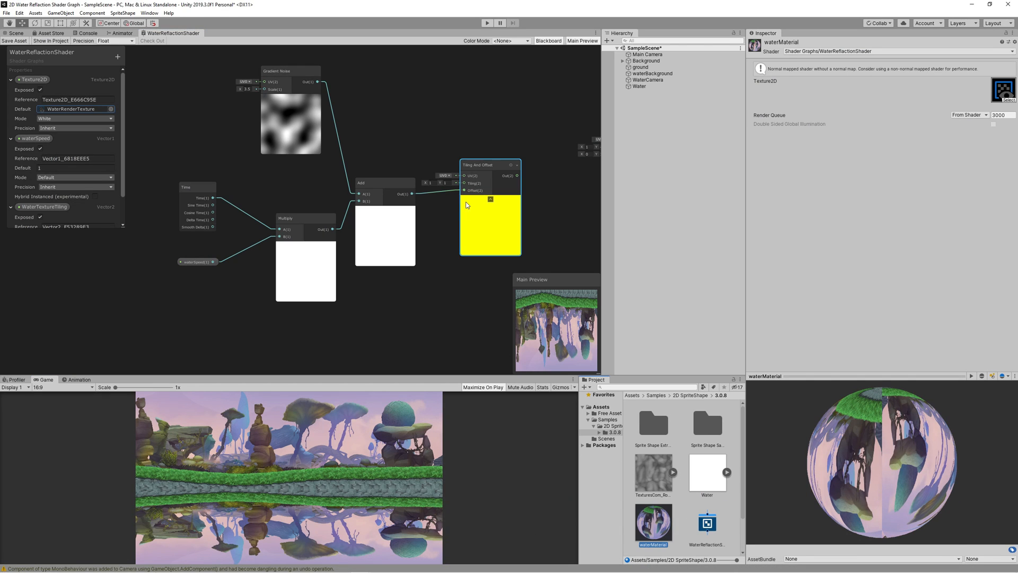
# Add a Sample Texture 2D fed by a WaterTexture property set to TexturesCom_Rock_Lava2_1K_height
pyautogui.rightClick(466, 205)
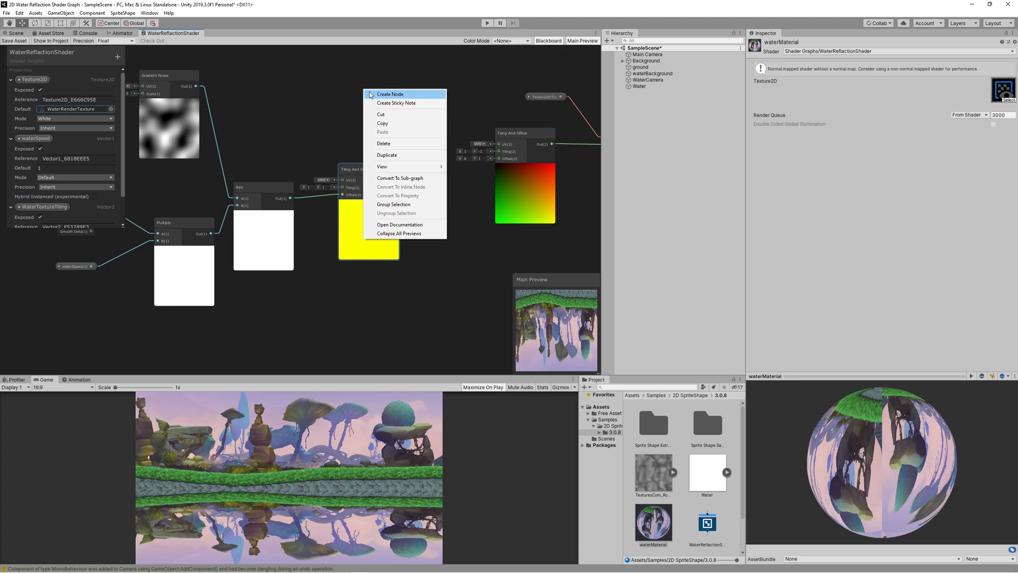
pyautogui.click(389, 94)
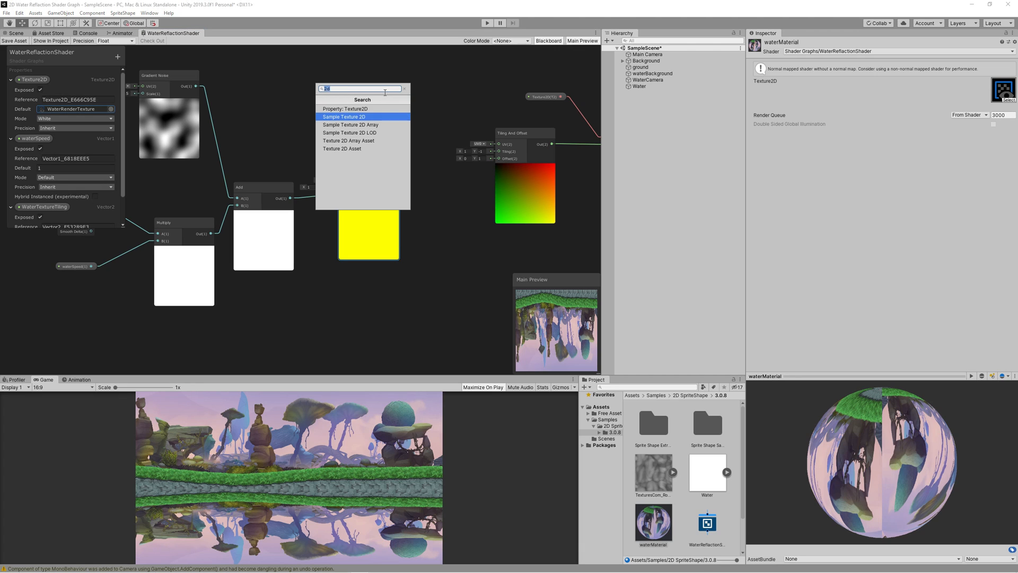
pyautogui.click(345, 116)
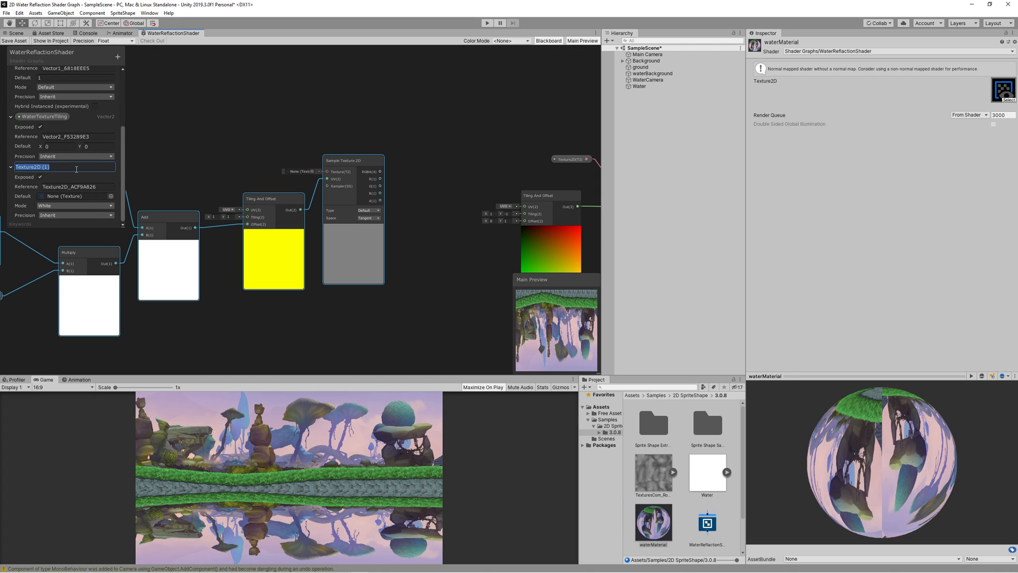
pyautogui.write('WaterTex')
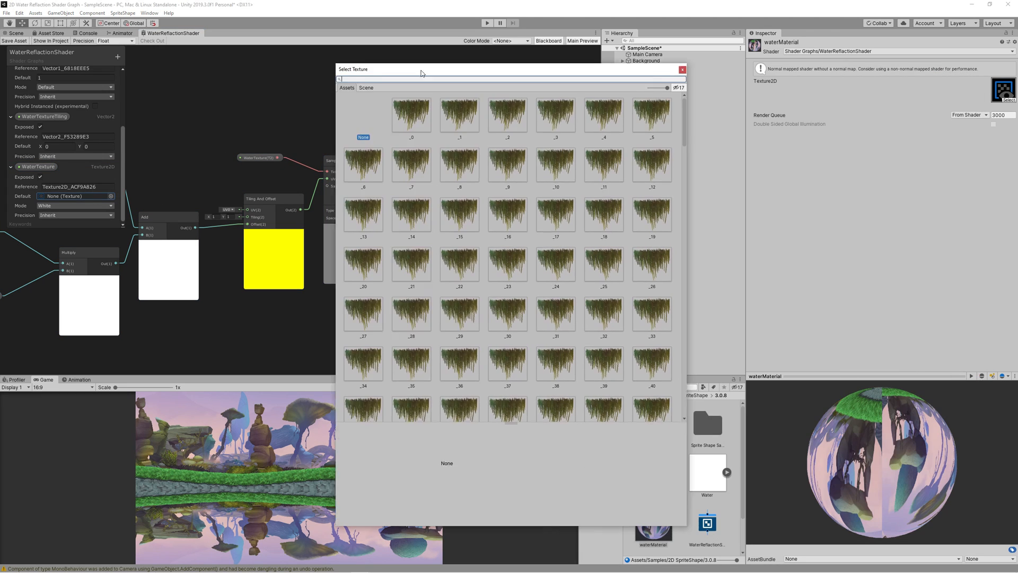
pyautogui.write('tex')
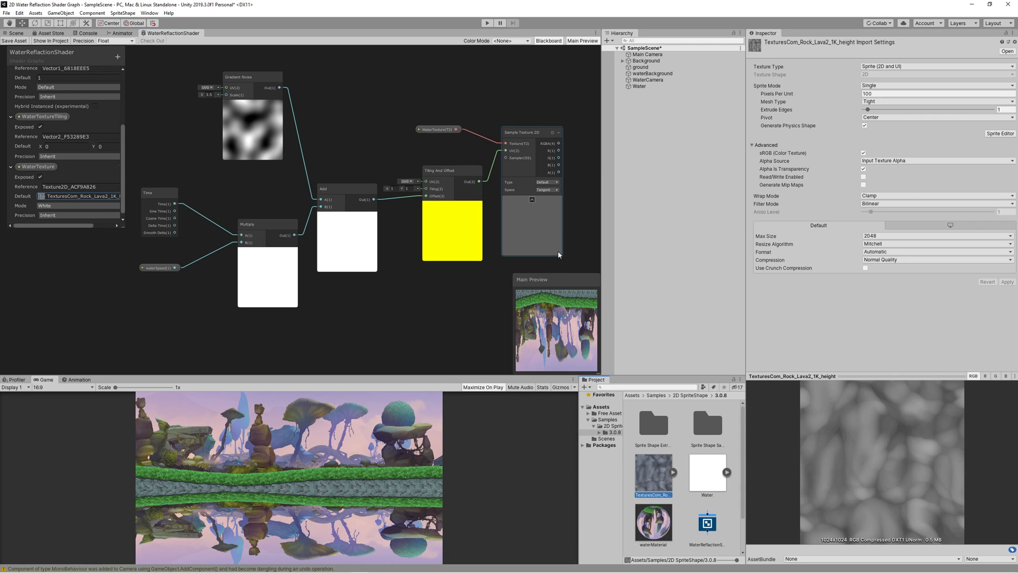
# Set the rock height texture's Wrap Mode to Repeat and apply the import settings
pyautogui.click(935, 196)
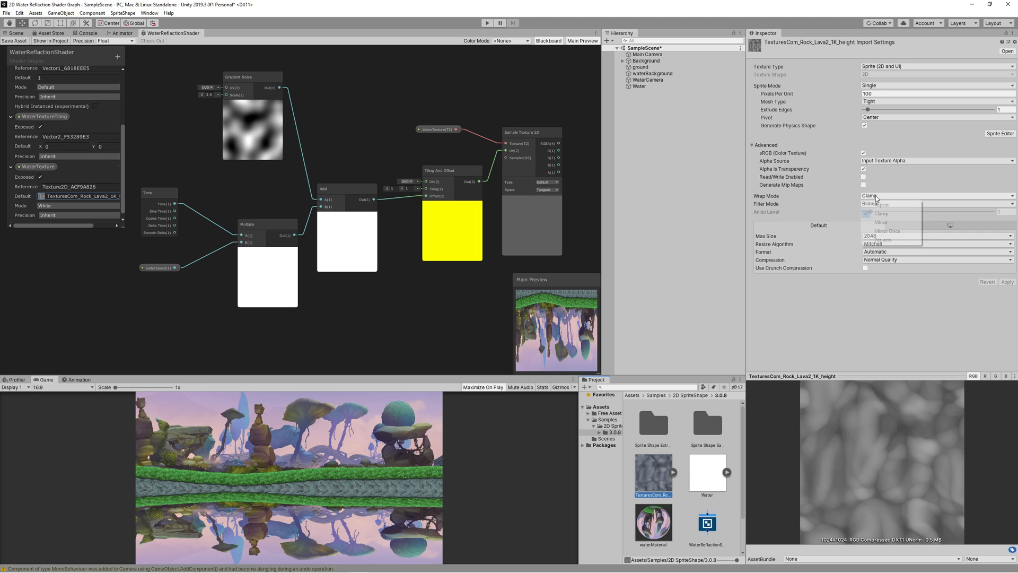
pyautogui.click(879, 203)
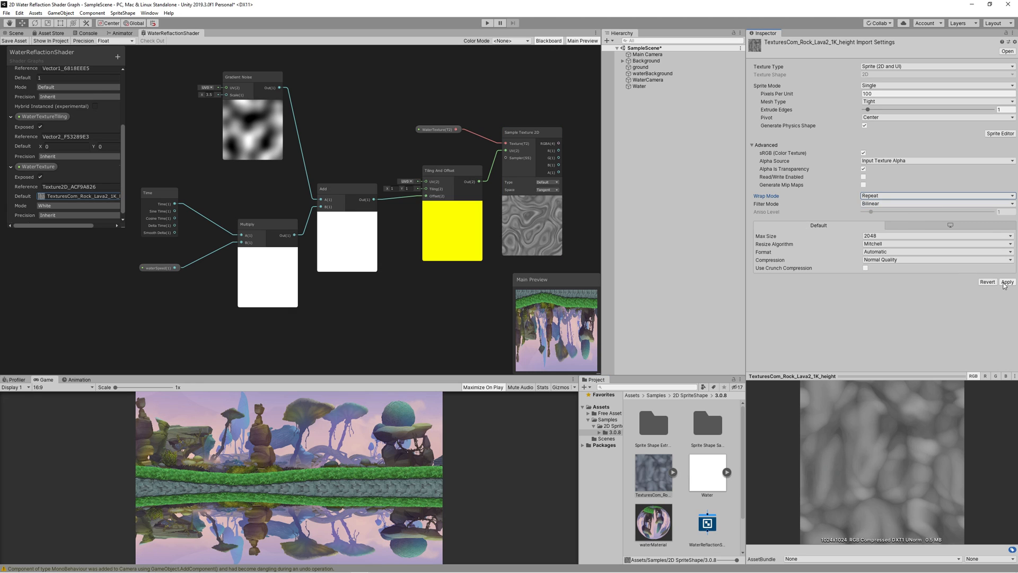
pyautogui.click(1006, 281)
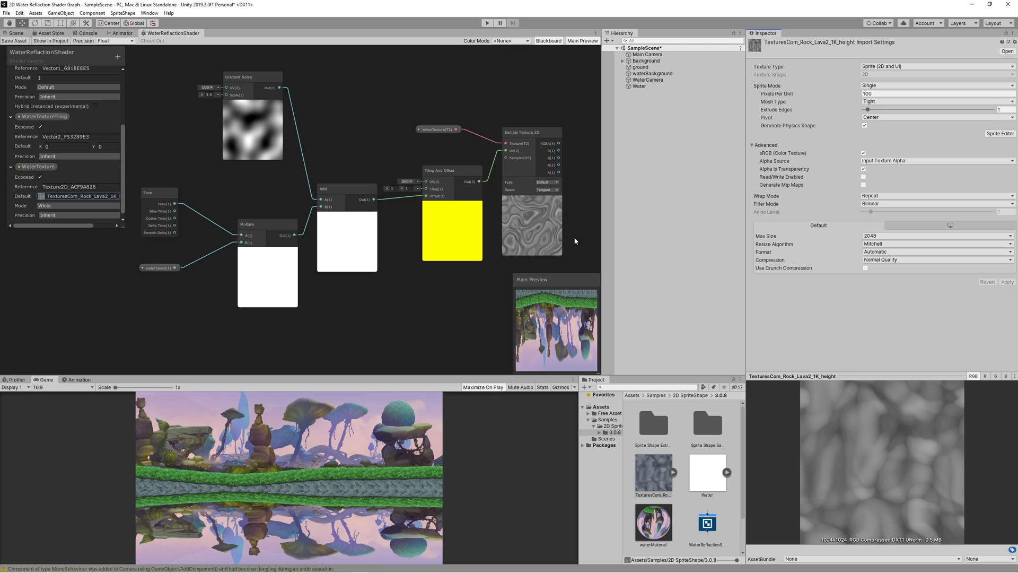
pyautogui.moveTo(112, 216)
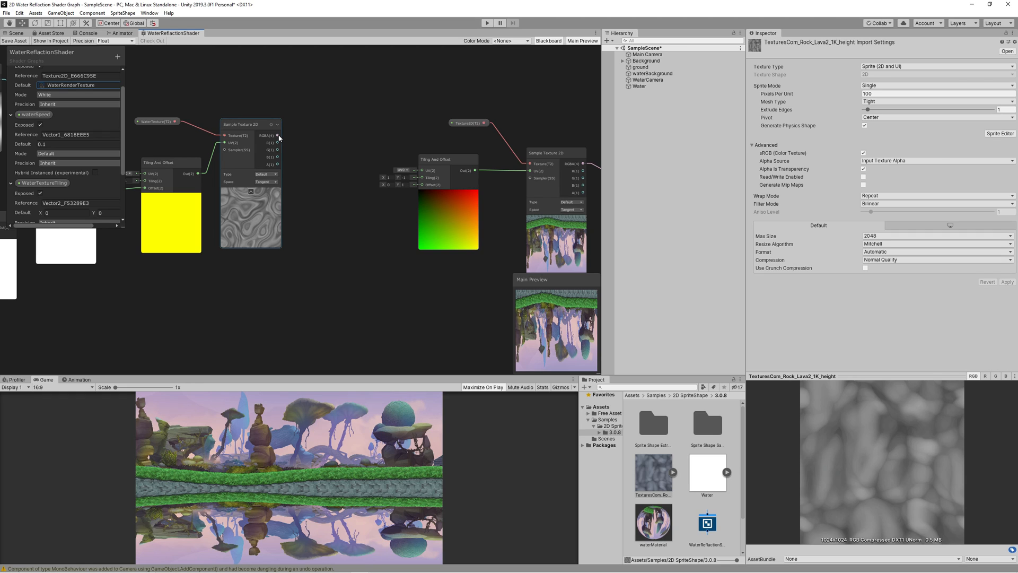
# Add a refractionStrength slider property (0–2, default 1) feeding Remap and Multiply with the rock texture
pyautogui.moveTo(278, 136); pyautogui.dragTo(422, 170)
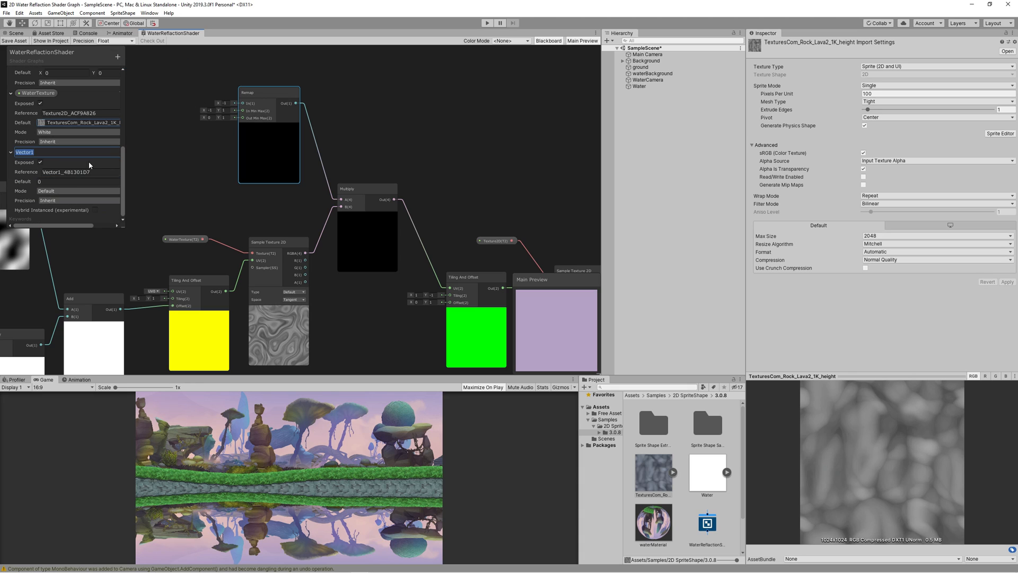
pyautogui.write('refraction Str')
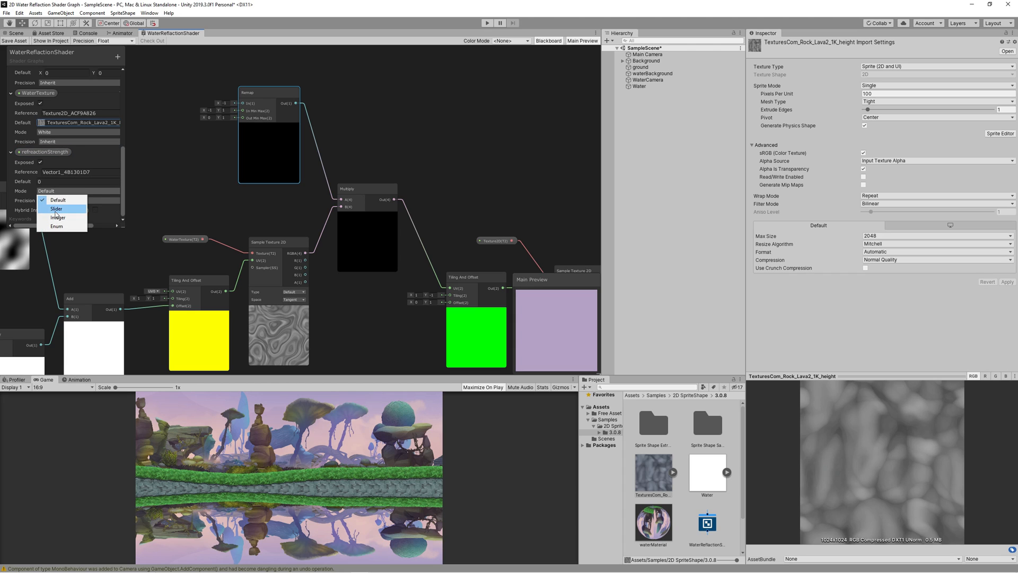
pyautogui.click(56, 208)
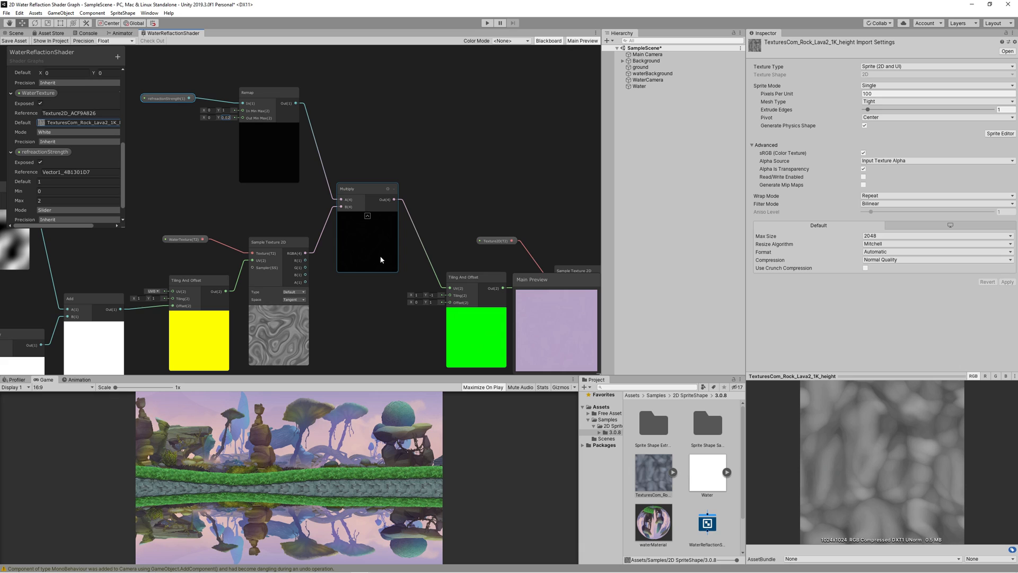
# Plug the scaled rock texture into the reflection's Tiling And Offset input and save the graph
pyautogui.click(366, 189)
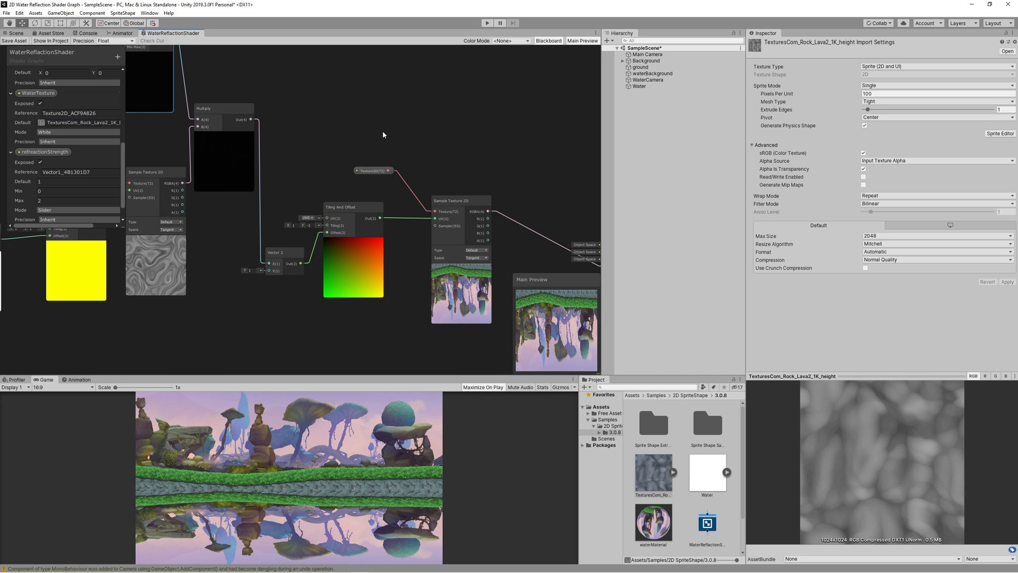
pyautogui.click(14, 33)
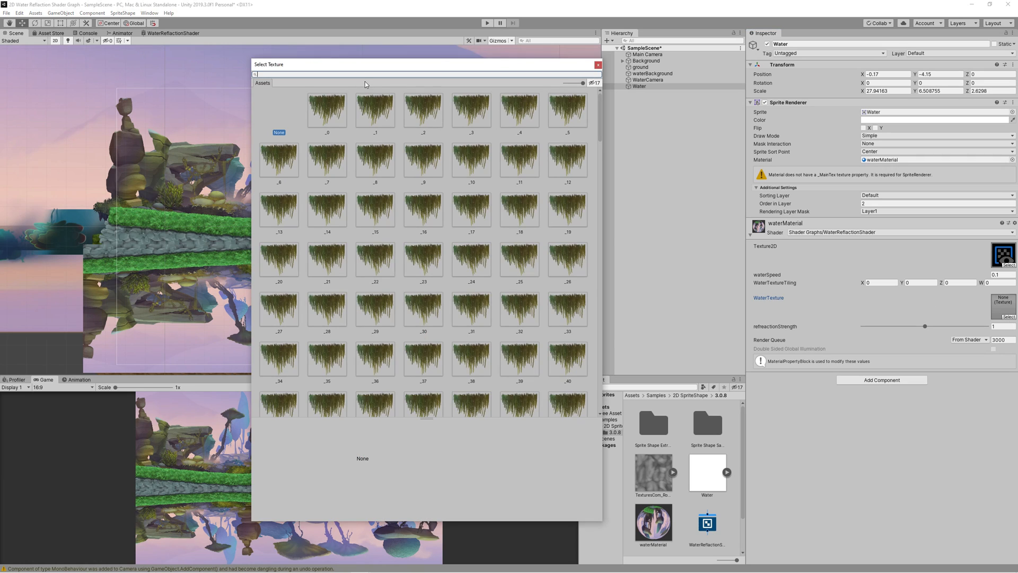
# Put the TexturesCom rock height map in the waterMaterial's WaterTexture slot
pyautogui.click(596, 64)
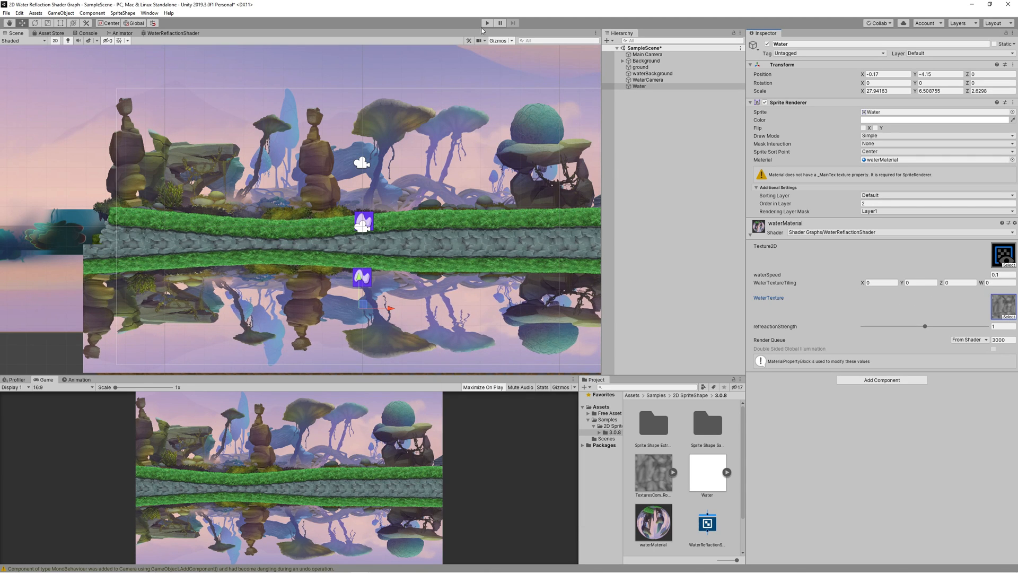
pyautogui.click(488, 22)
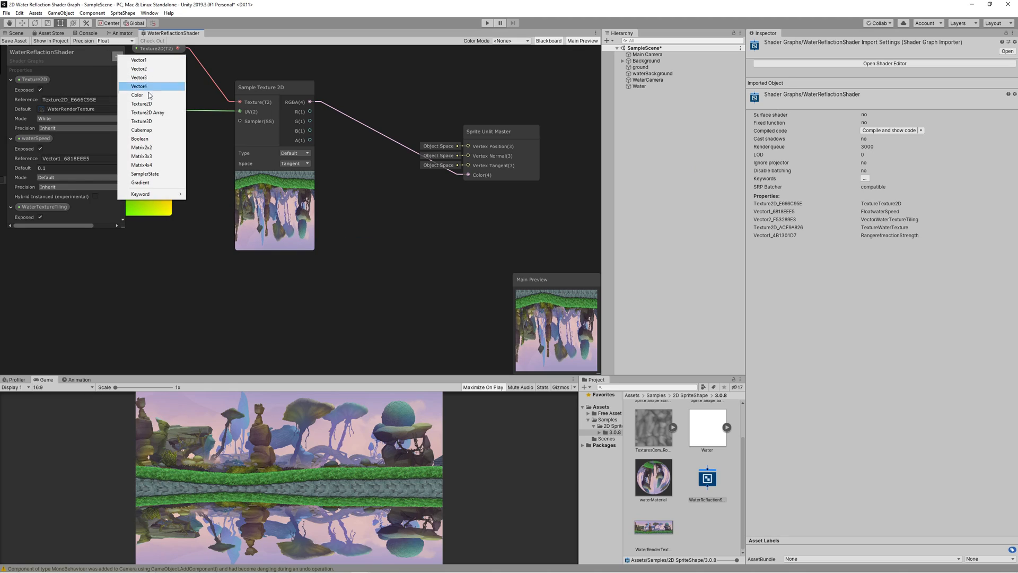
# Add a WaterColor property multiplying the reflection colour into the master Color, and save
pyautogui.click(137, 95)
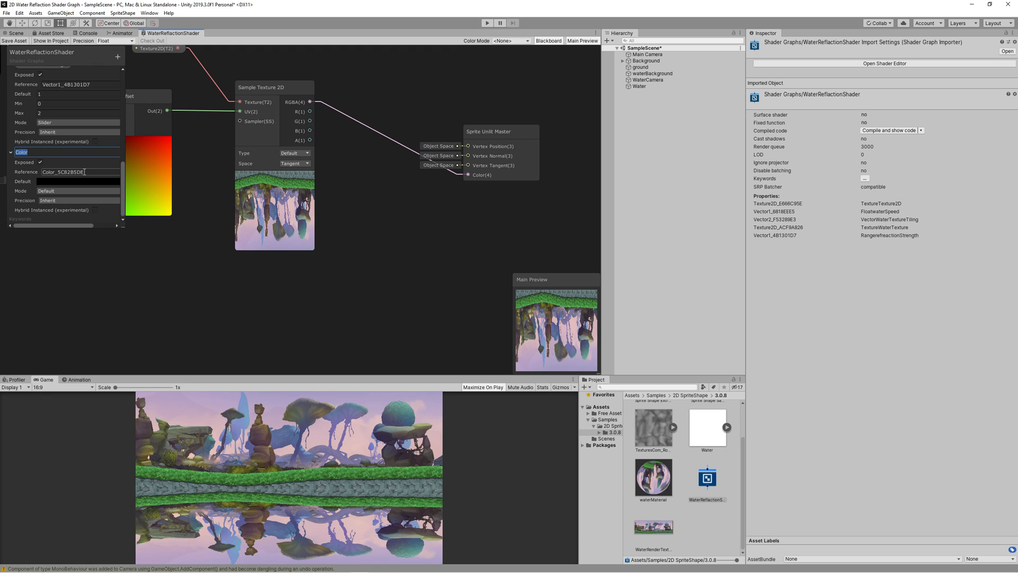
pyautogui.write('WaterColor')
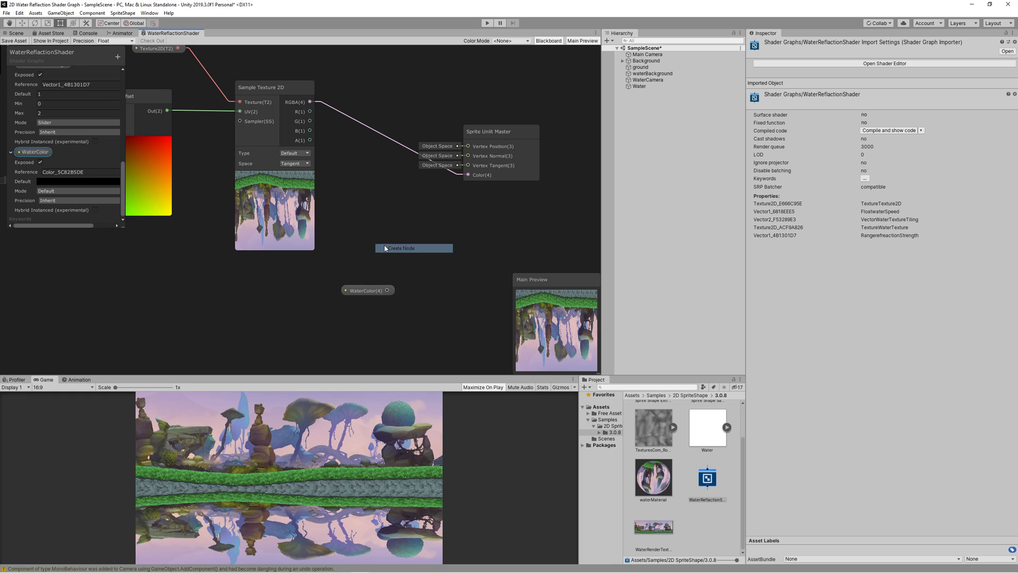
pyautogui.click(402, 248)
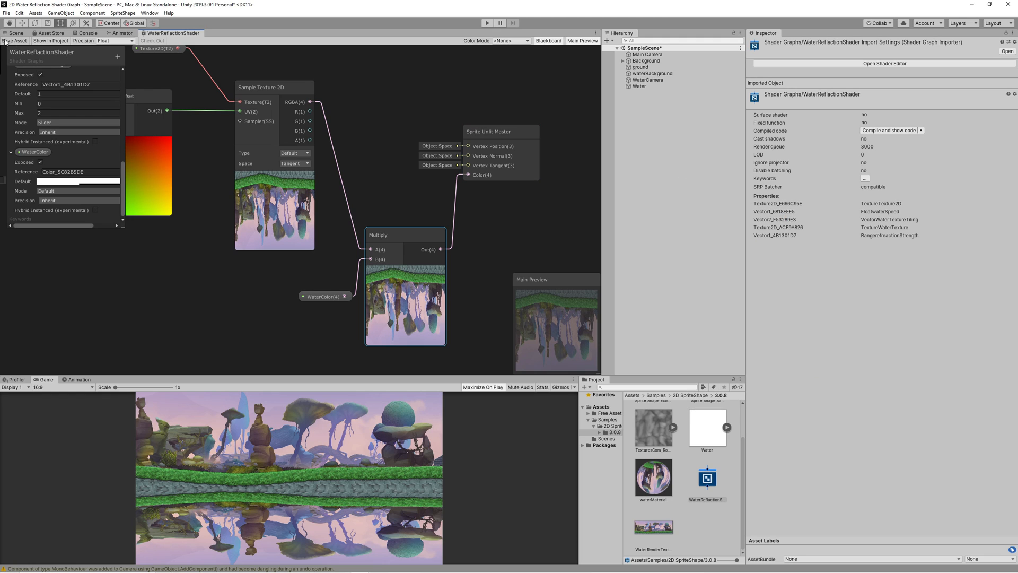
pyautogui.click(14, 33)
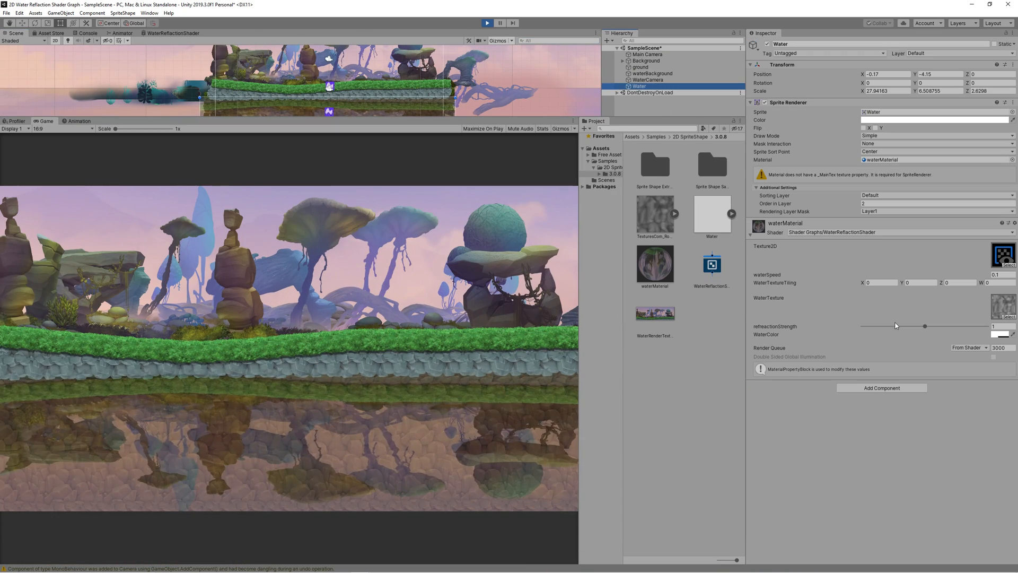
# Lower the water material's refractionStrength slider to a subtle amount
pyautogui.moveTo(923, 325); pyautogui.dragTo(927, 325)
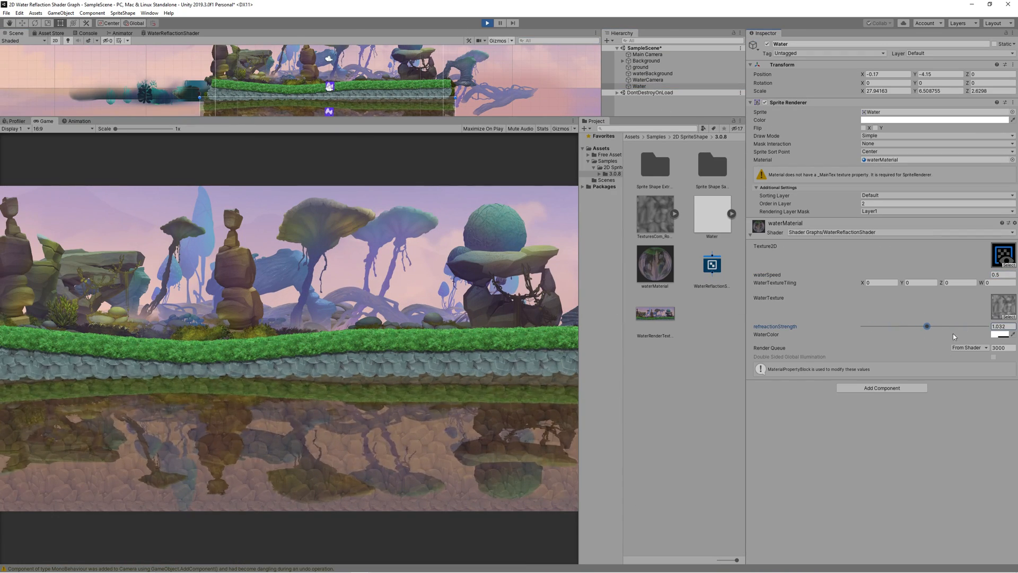
pyautogui.click(1003, 334)
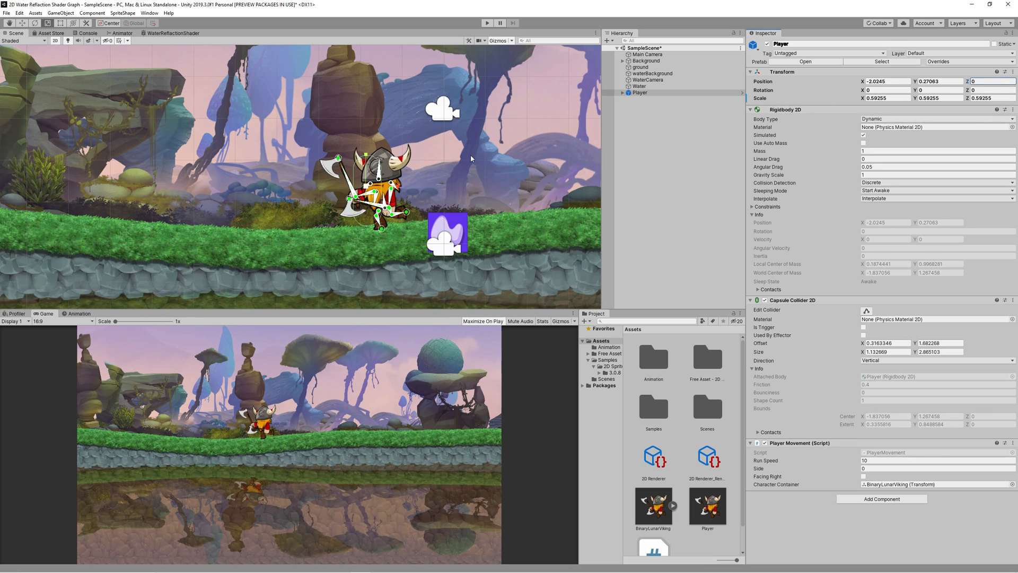
pyautogui.moveTo(452, 148)
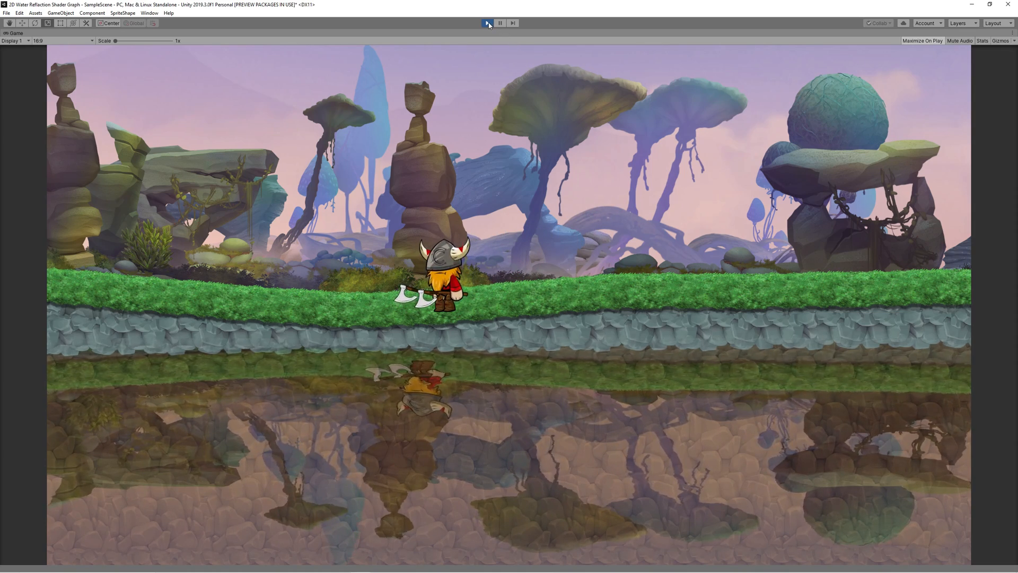
# Stop the play test and select the Main Camera
pyautogui.click(486, 23)
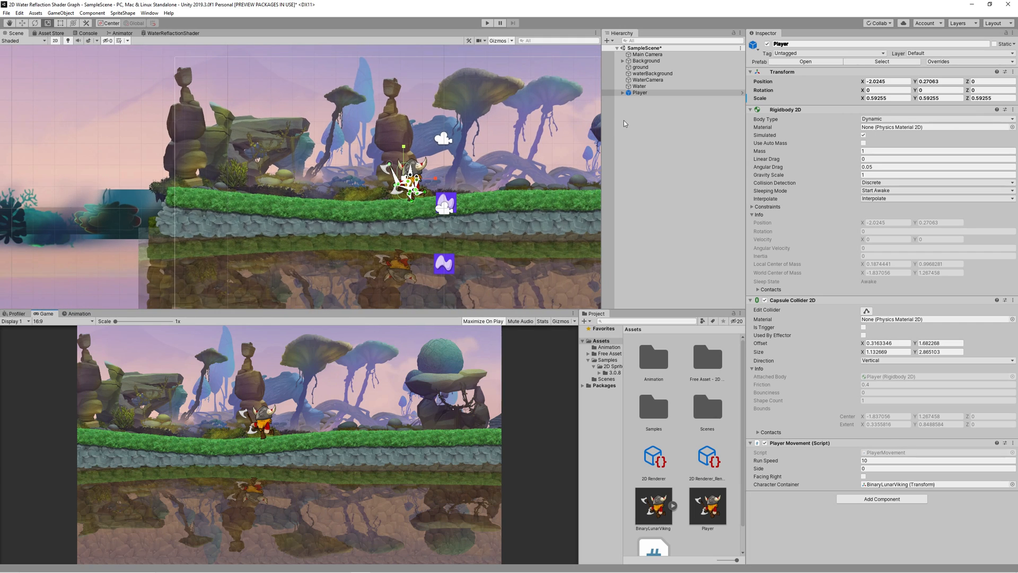
pyautogui.click(639, 86)
pyautogui.write('b')
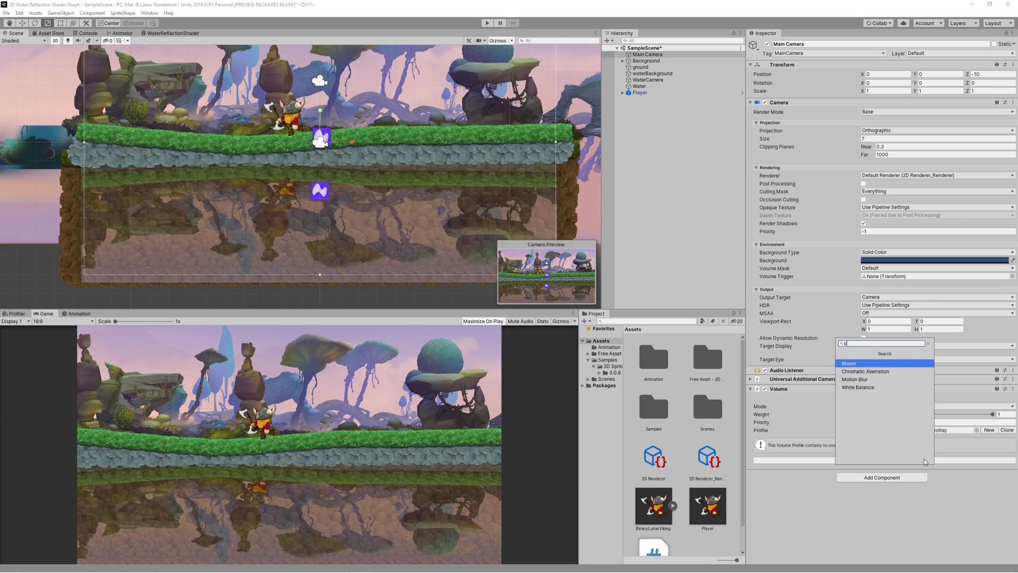
# Add a Bloom override to the camera's Volume profile
pyautogui.click(849, 363)
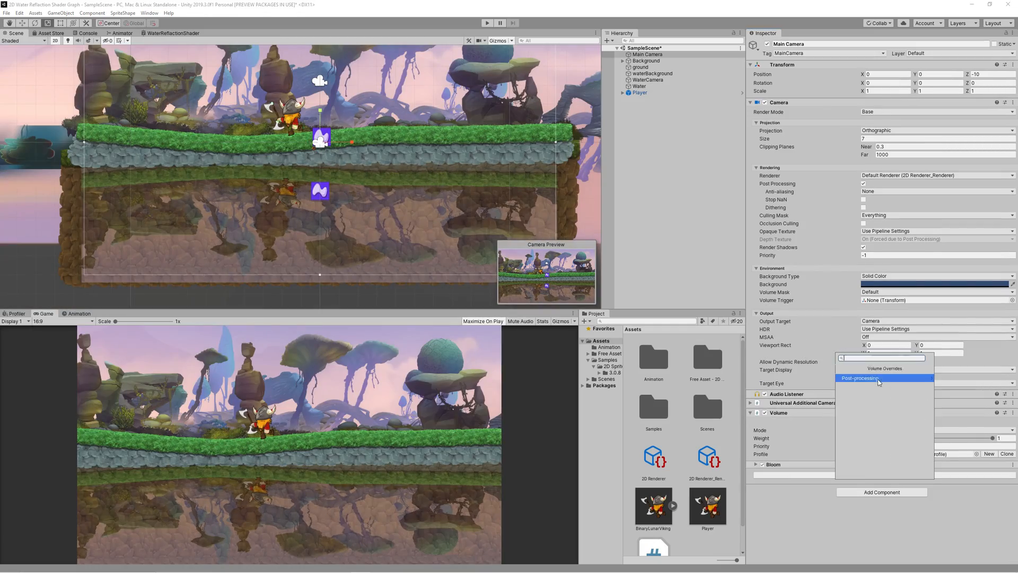
pyautogui.click(860, 378)
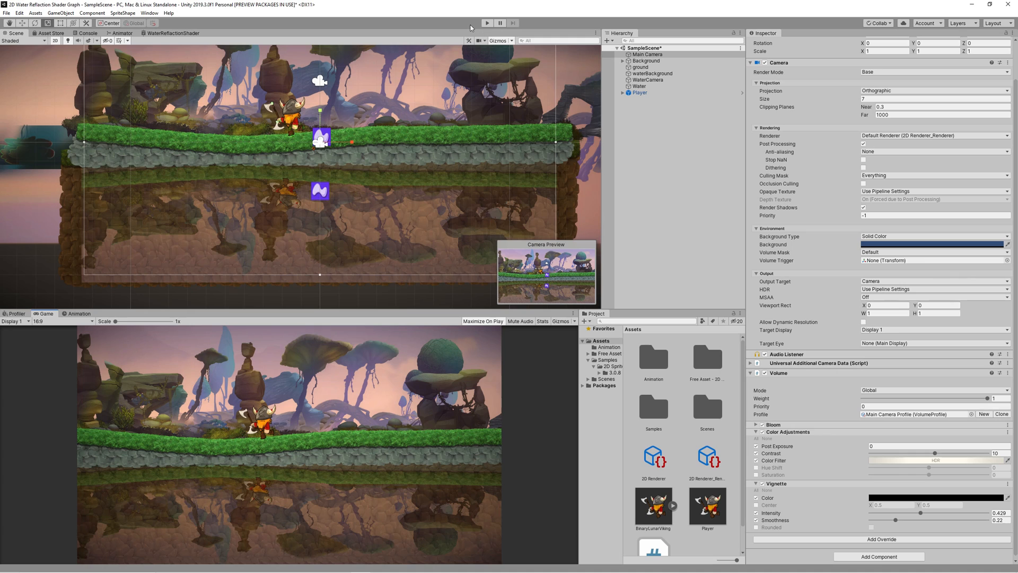
# Play the scene to preview the post-processed Viking and distorted reflection
pyautogui.click(487, 23)
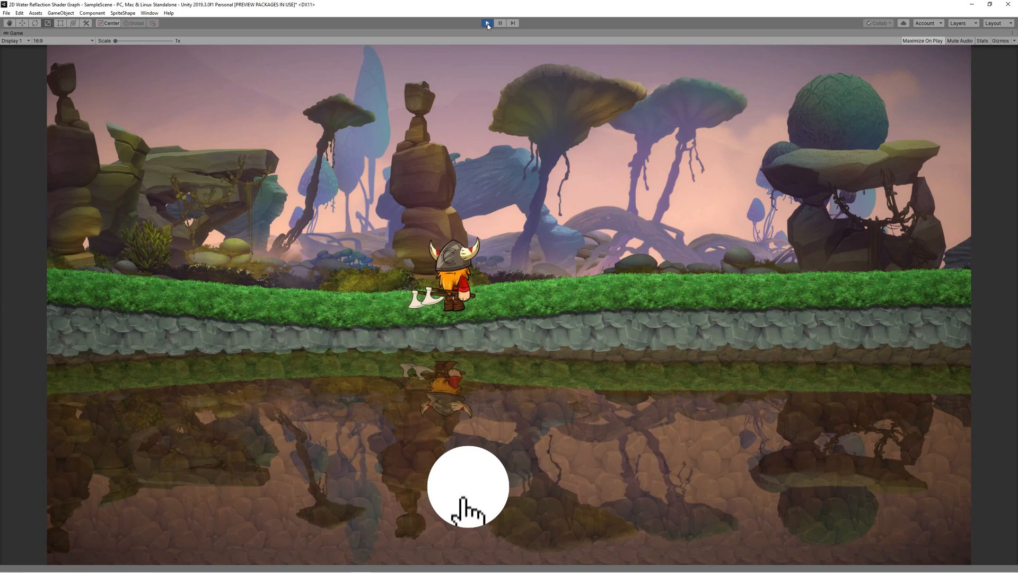
pyautogui.click(487, 23)
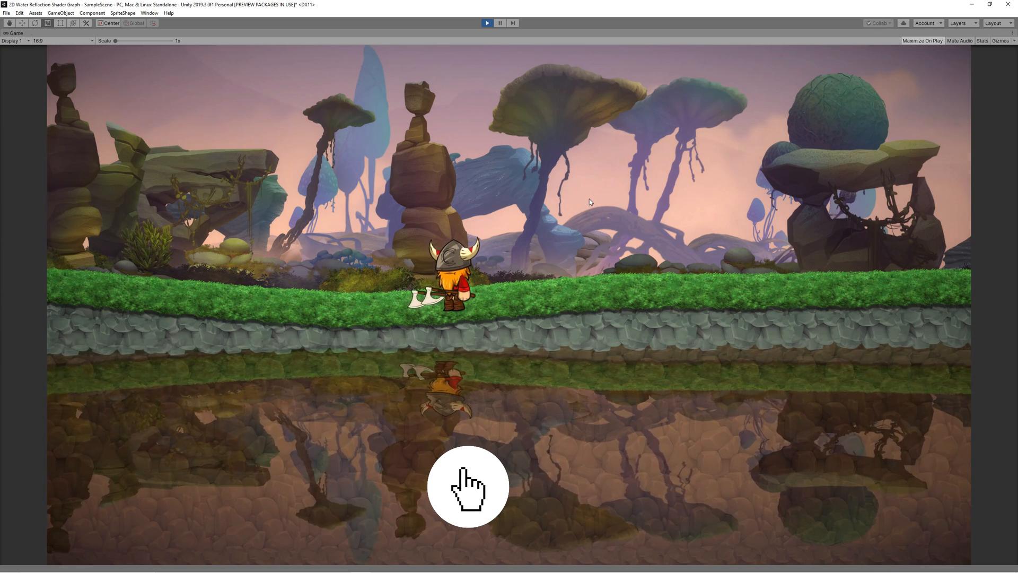